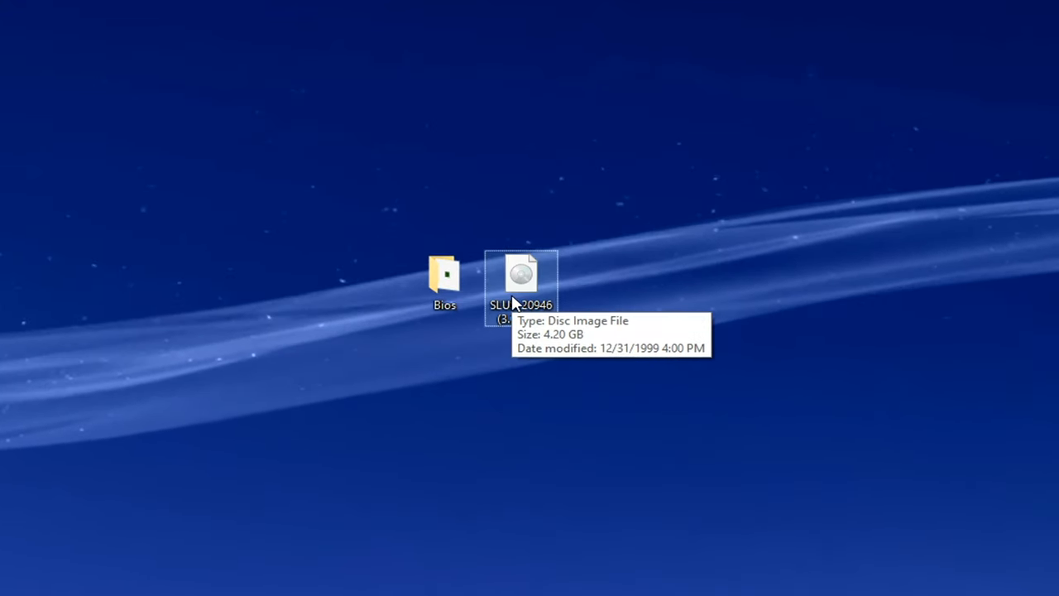
{"action": "mouse_move", "coordinate": [401, 349]}
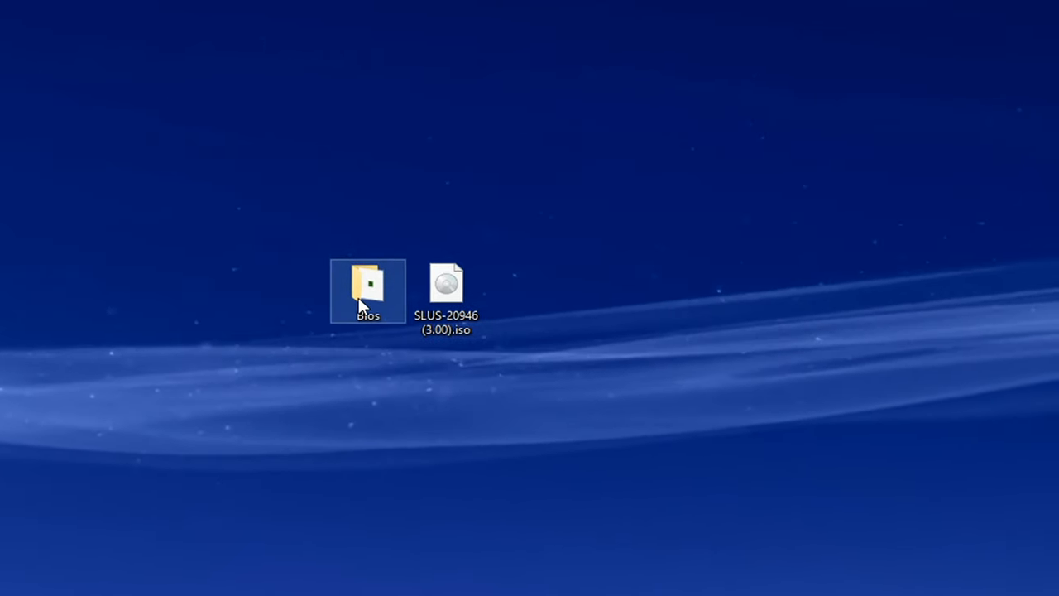
Launch the Chrome browser from its desktop shortcut
{"action": "double_click", "coordinate": [371, 288]}
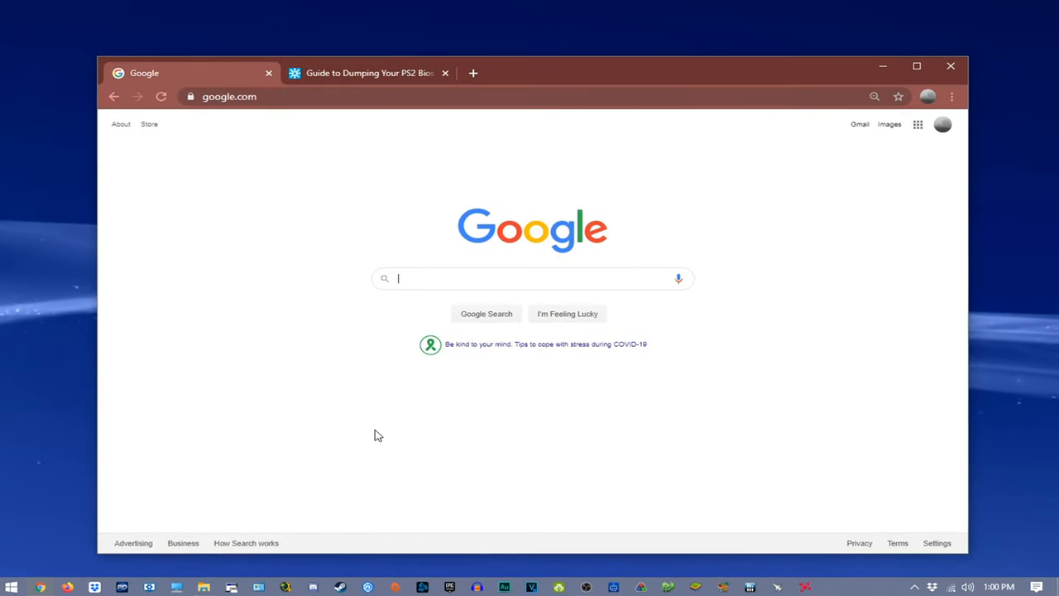
Switch to the PS2 BIOS-over-LAN dumping guide and scroll through its steps
{"action": "left_click", "coordinate": [916, 64]}
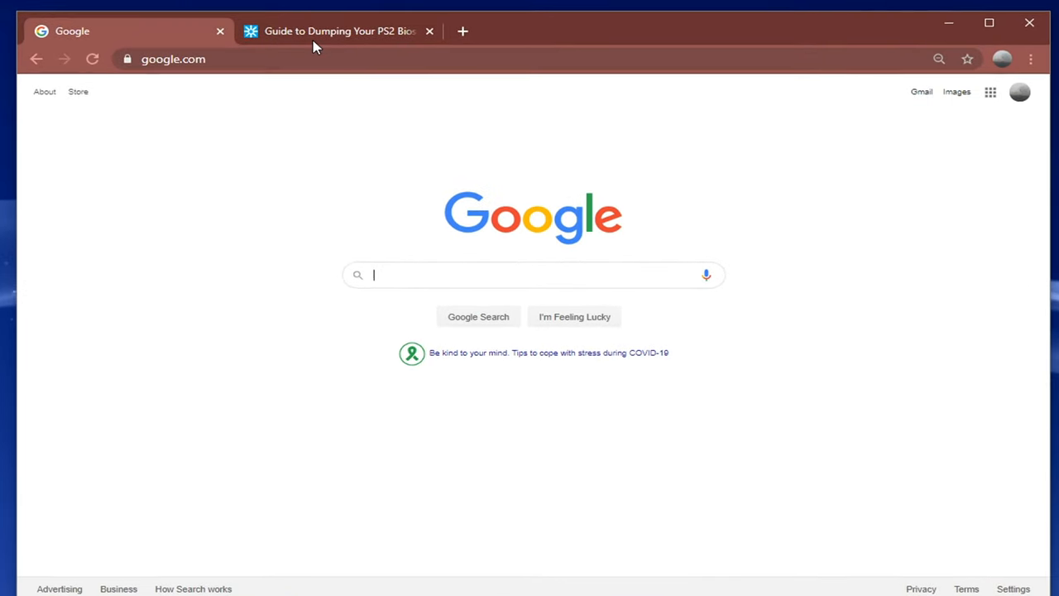
{"action": "left_click", "coordinate": [339, 29]}
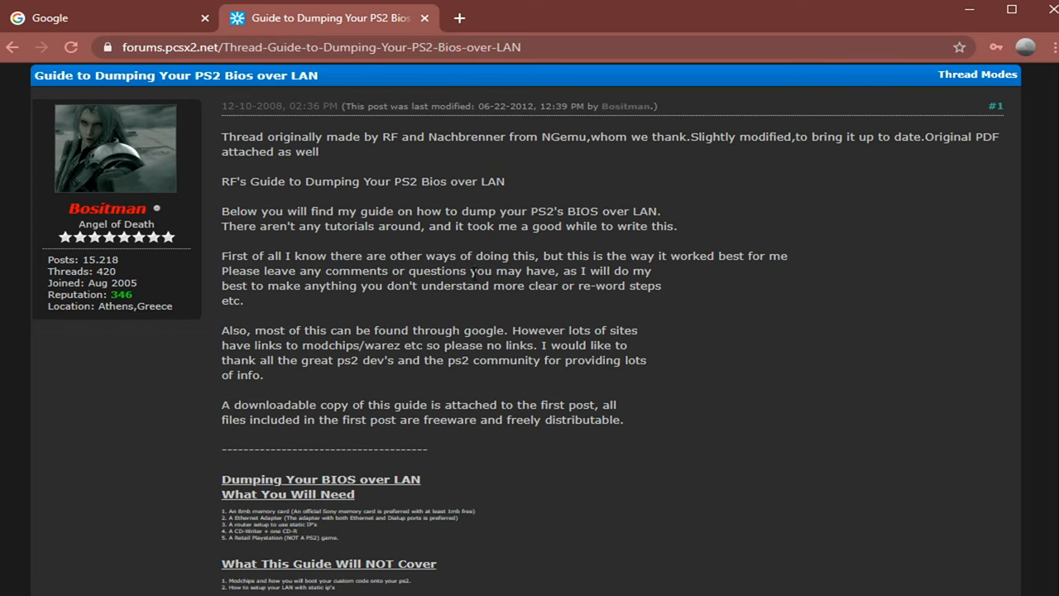
{"action": "scroll", "scroll_direction": "down", "scroll_amount": 3}
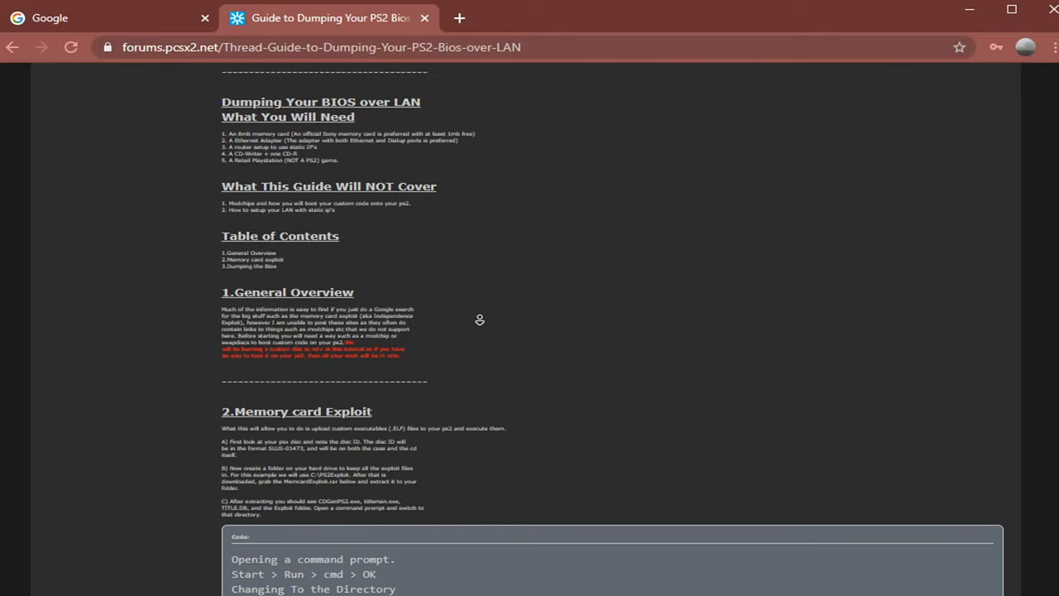
{"action": "scroll", "scroll_direction": "down", "scroll_amount": 3}
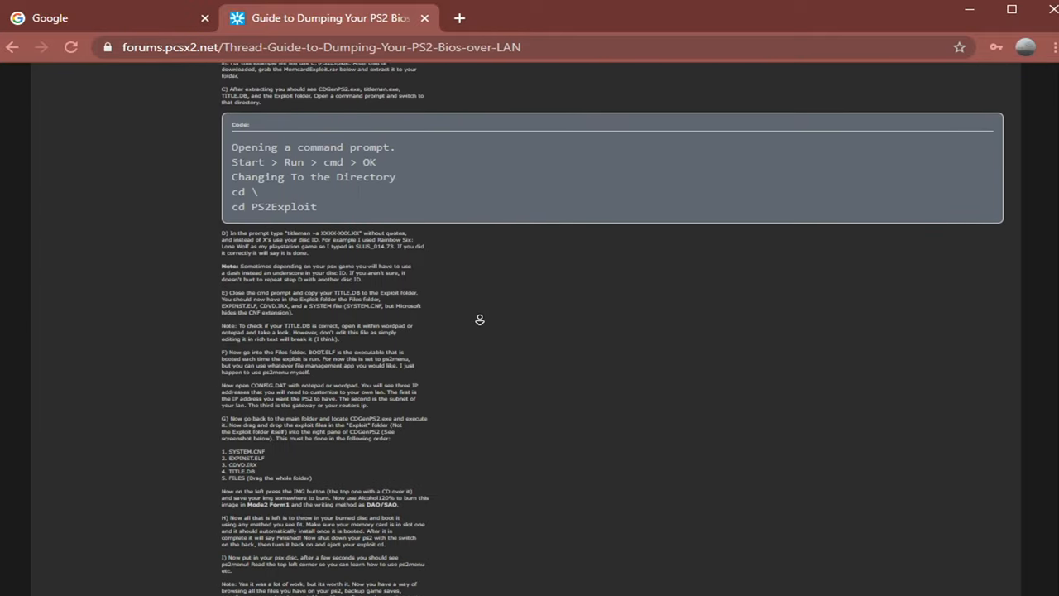
{"action": "scroll", "scroll_direction": "down", "scroll_amount": 3}
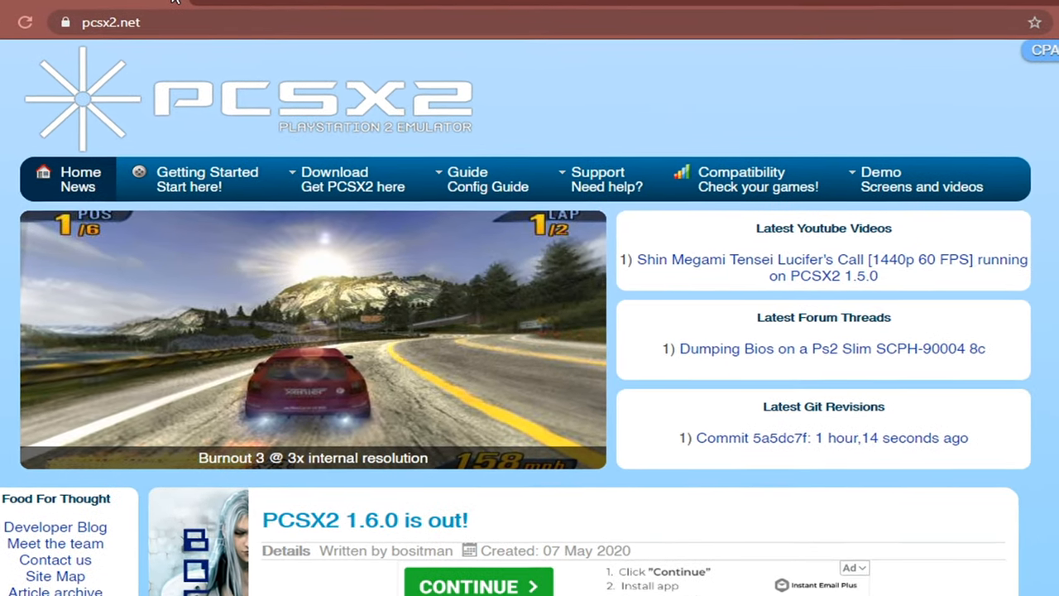
From the Windows releases page, download the PCSX2 1.6.0 Standalone Installer
{"action": "left_click", "coordinate": [339, 179]}
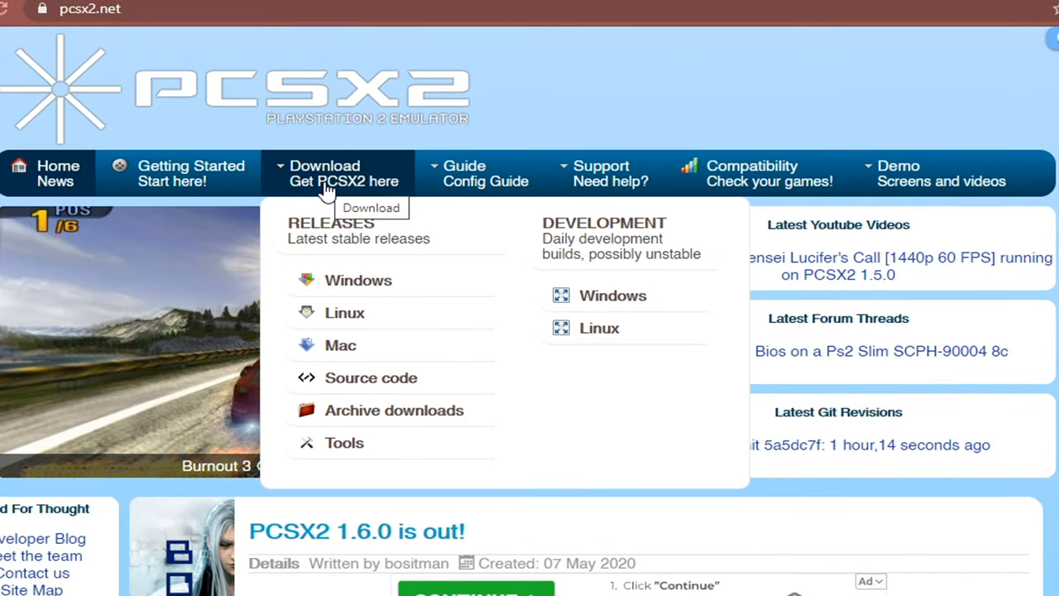
{"action": "left_click", "coordinate": [358, 280]}
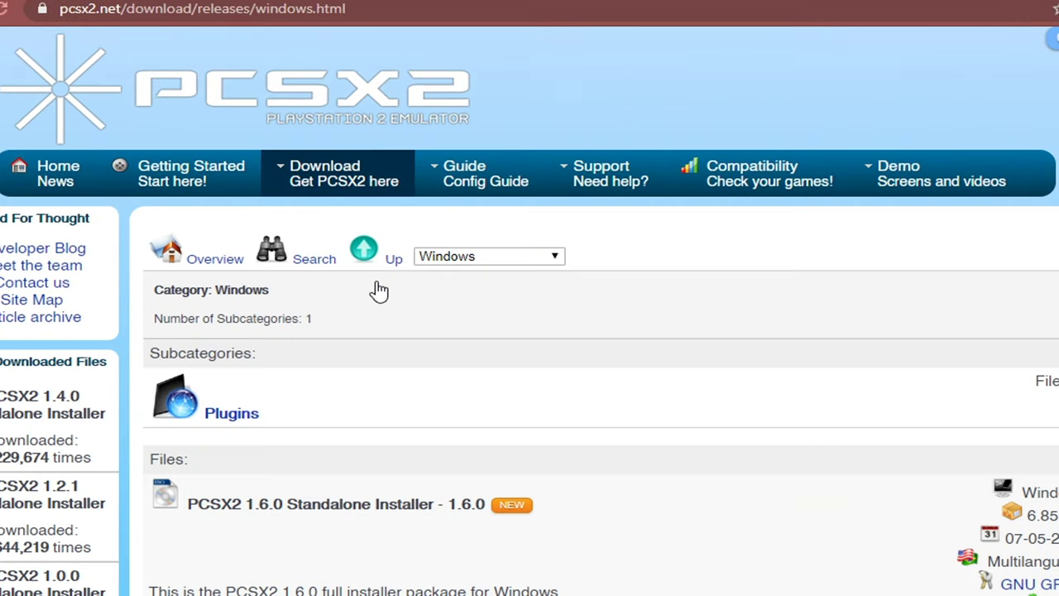
{"action": "scroll", "scroll_direction": "down", "scroll_amount": 3}
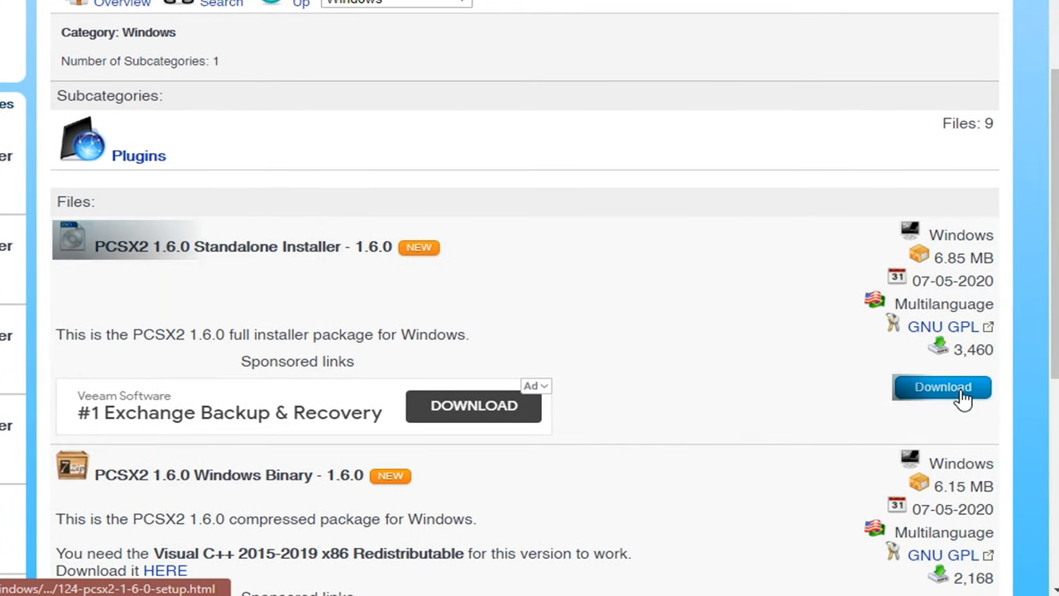
{"action": "left_click", "coordinate": [939, 388]}
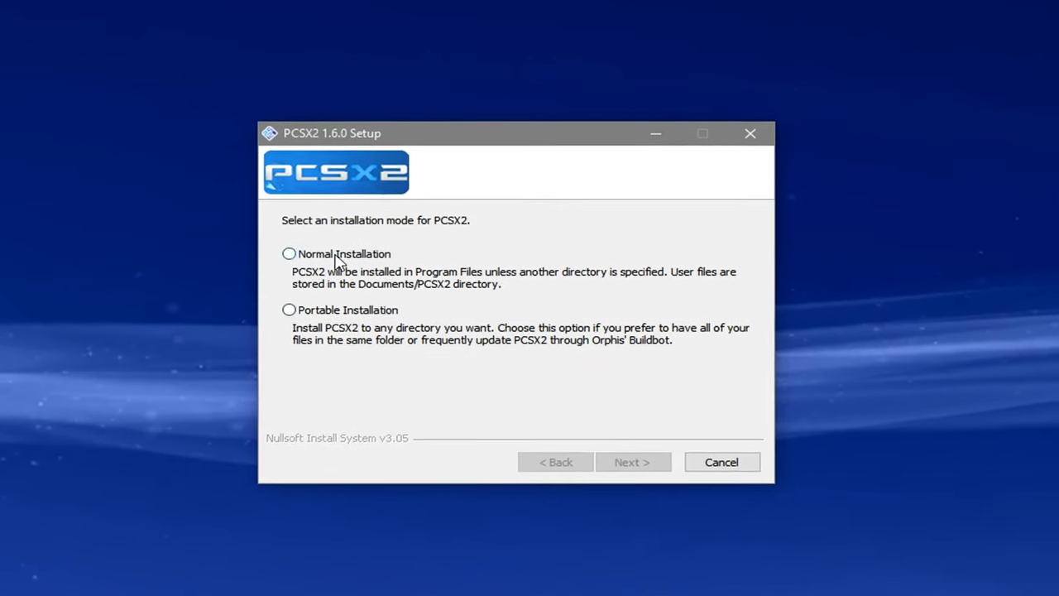
Run a Normal Installation with default components to Program Files and launch PCSX2 on finish
{"action": "left_click", "coordinate": [288, 254]}
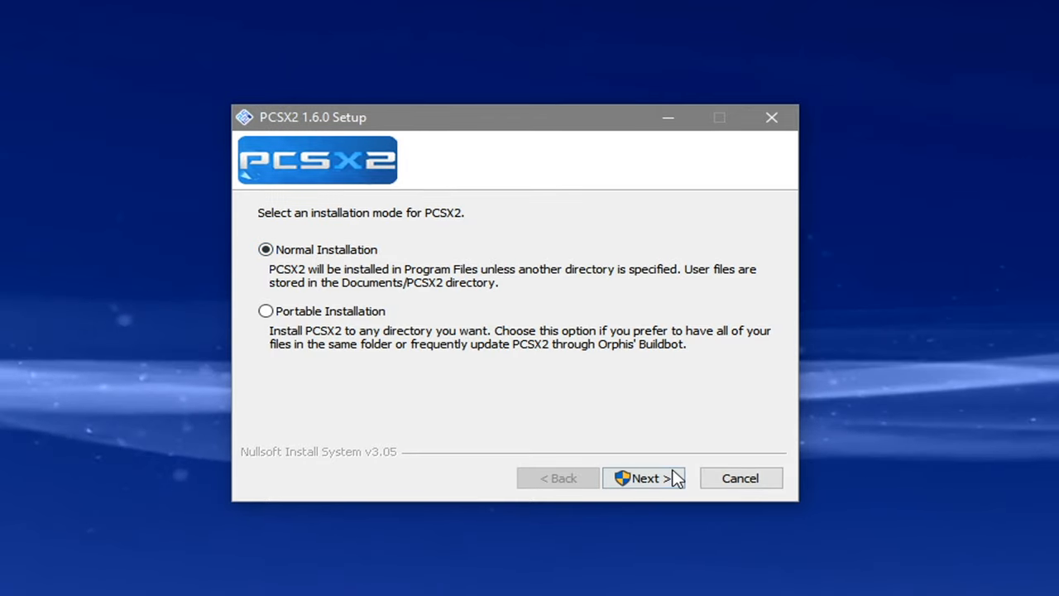
{"action": "left_click", "coordinate": [645, 476]}
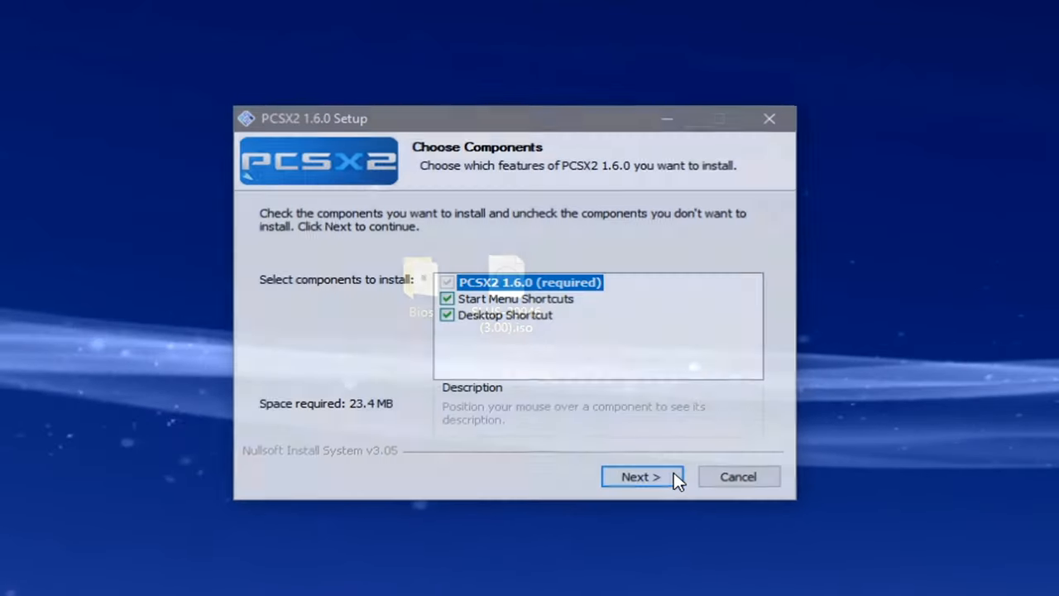
{"action": "left_click", "coordinate": [642, 476]}
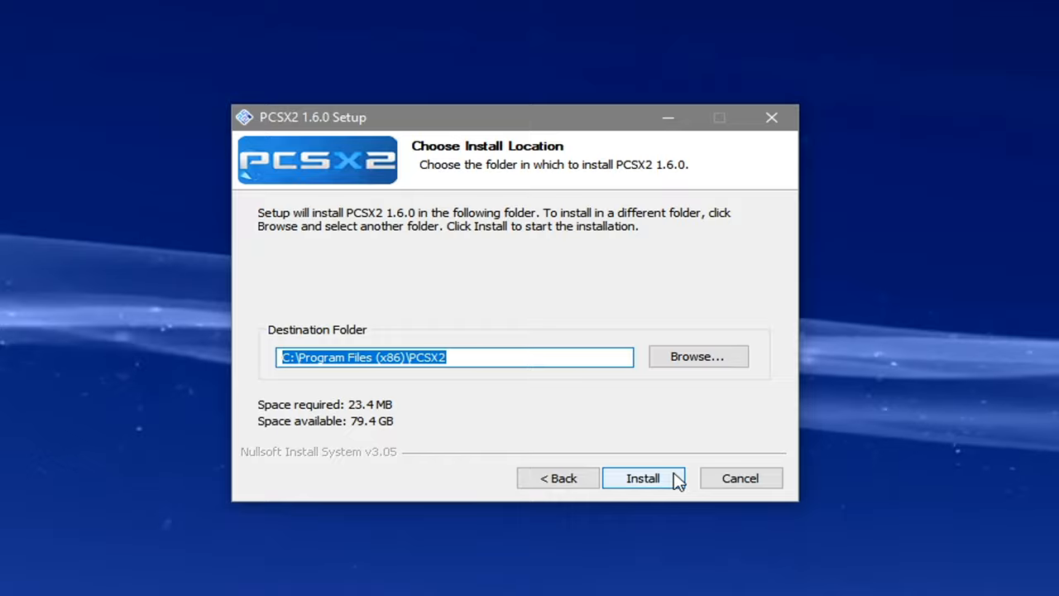
{"action": "left_click", "coordinate": [642, 477]}
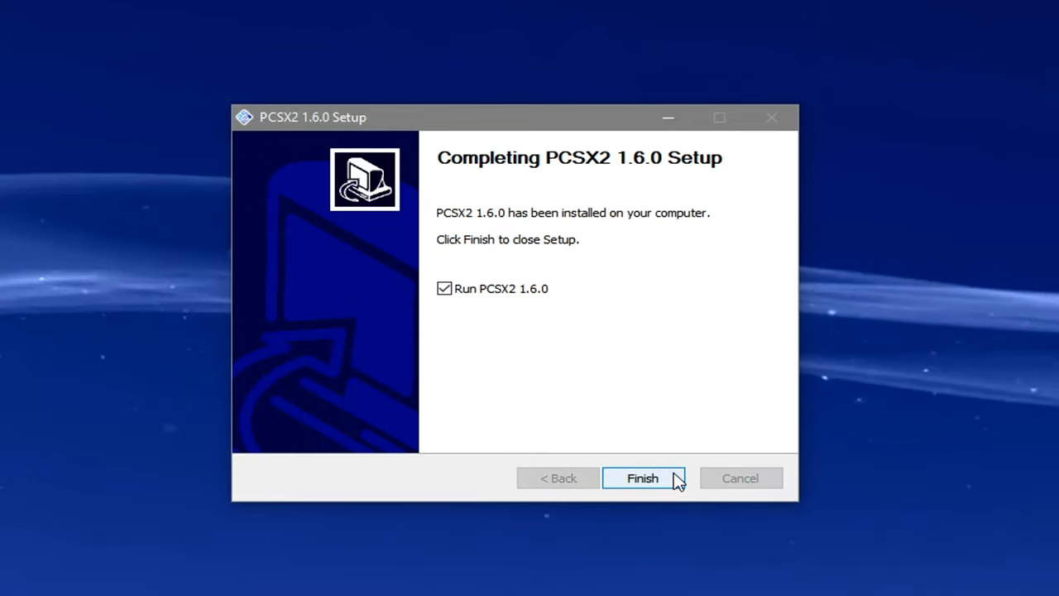
{"action": "left_click", "coordinate": [642, 476]}
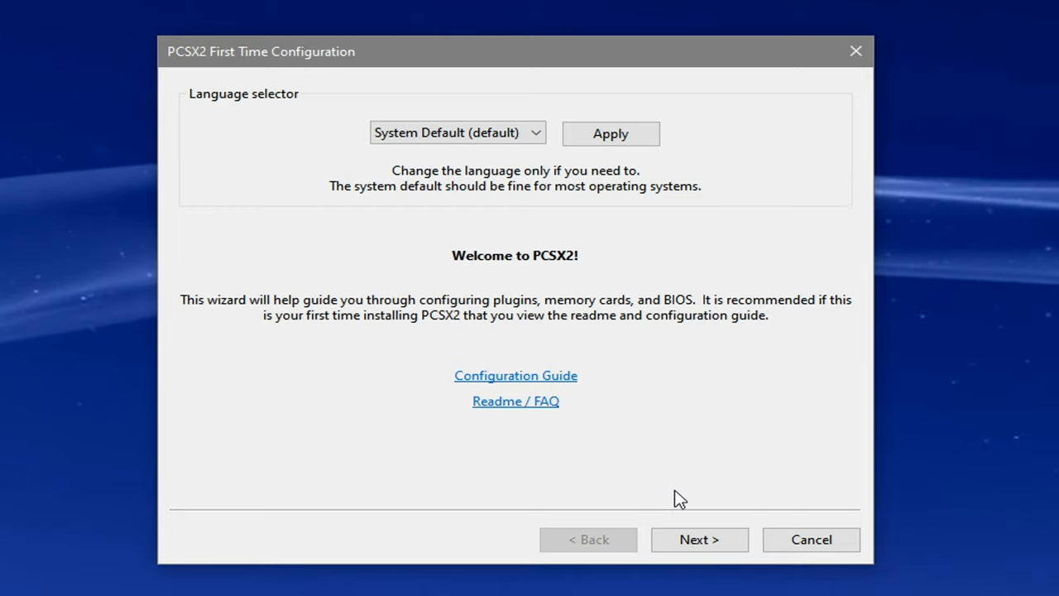
Keep the default plugins and stop using the default BIOS folder
{"action": "left_click", "coordinate": [699, 540]}
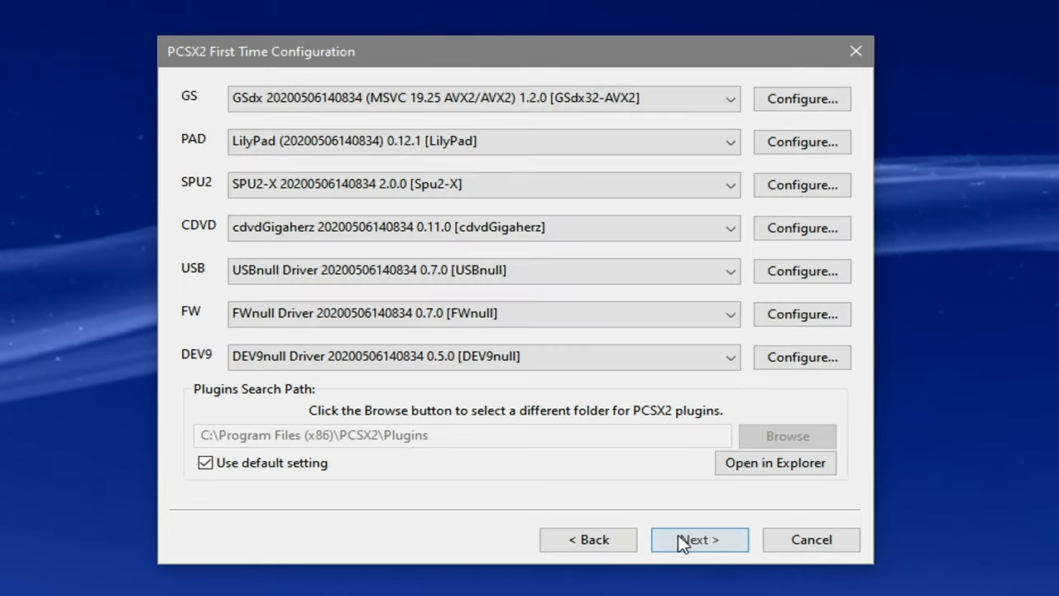
{"action": "left_click", "coordinate": [698, 539]}
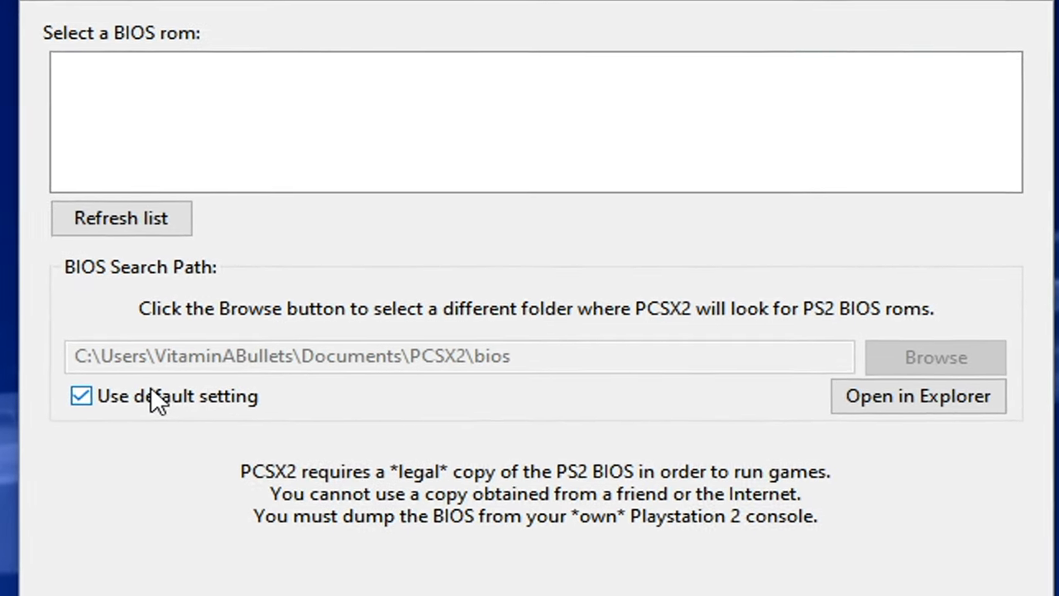
{"action": "left_click", "coordinate": [80, 397]}
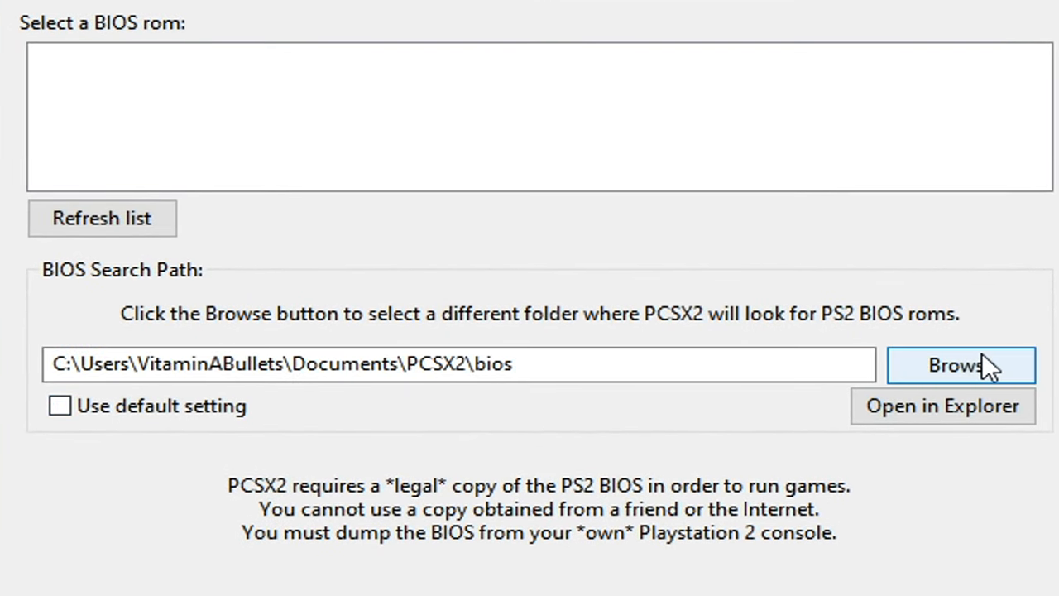
{"action": "left_click", "coordinate": [959, 365]}
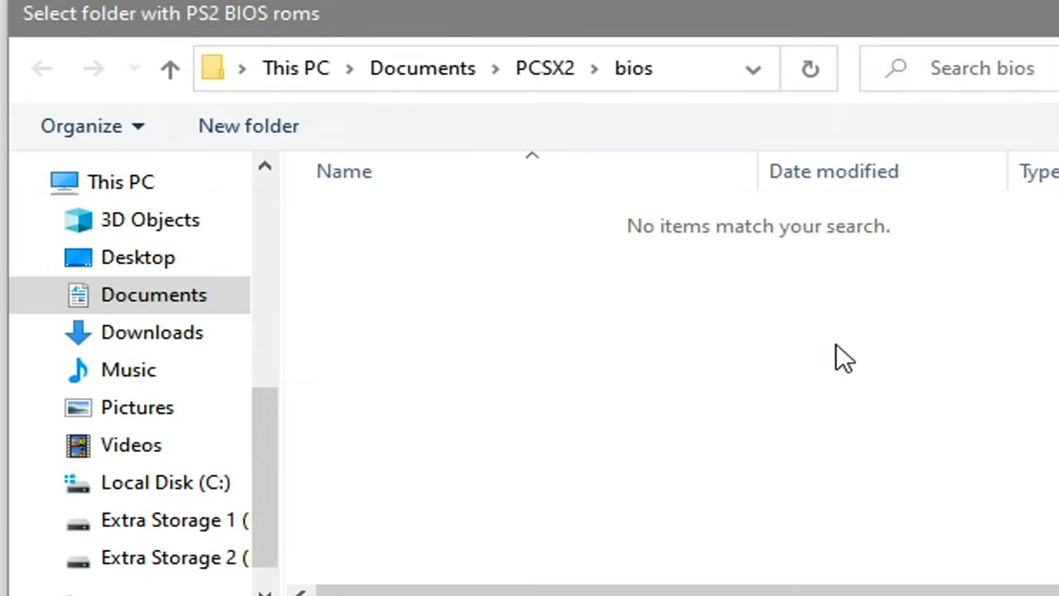
Point the BIOS path at Desktop\Bios and finish the first-time configuration
{"action": "left_click", "coordinate": [139, 258]}
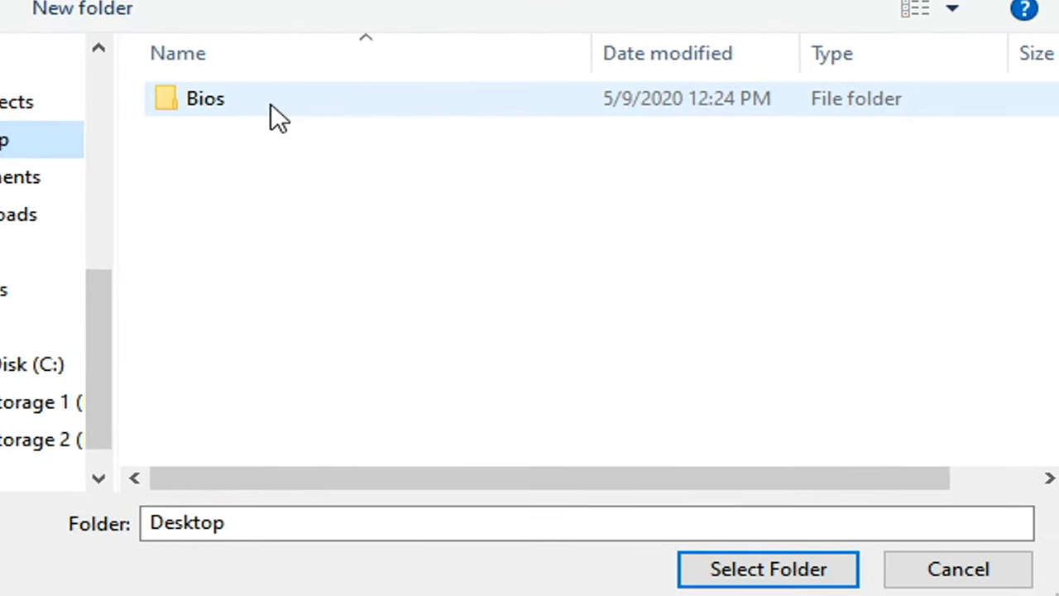
{"action": "double_click", "coordinate": [205, 100]}
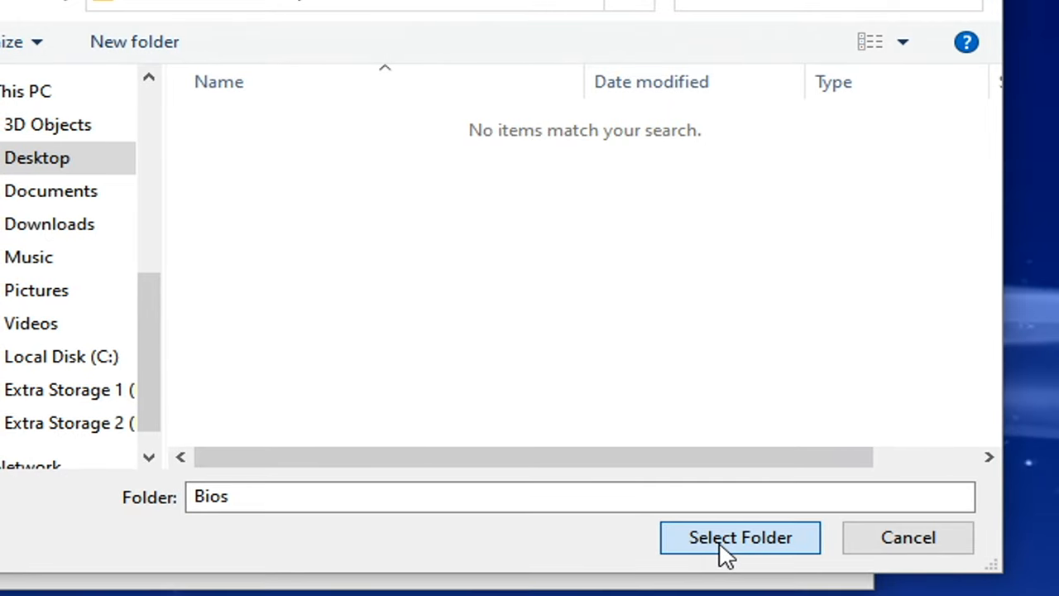
{"action": "left_click", "coordinate": [738, 540]}
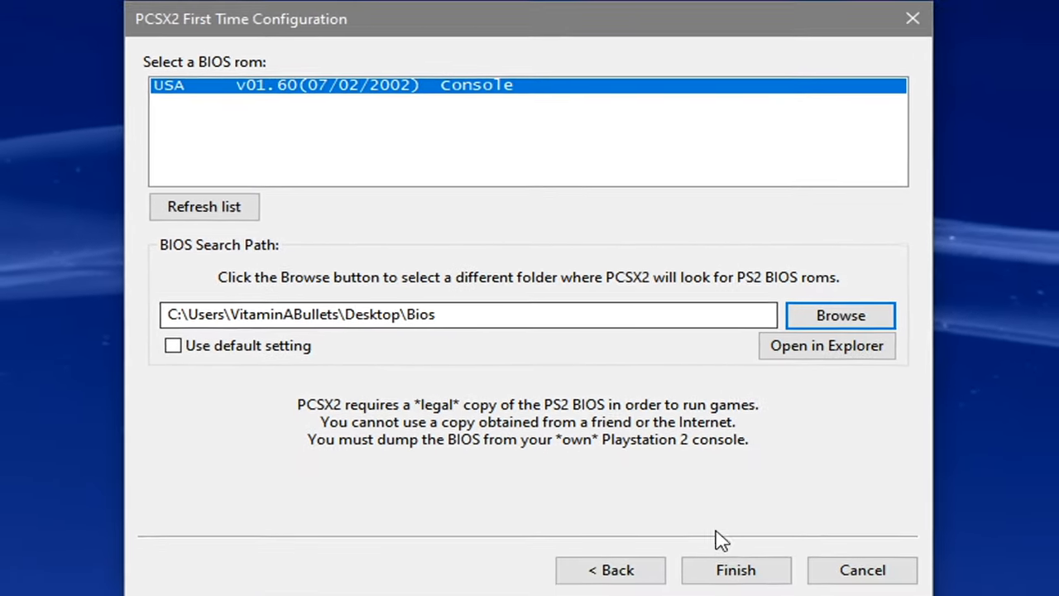
{"action": "left_click", "coordinate": [735, 569]}
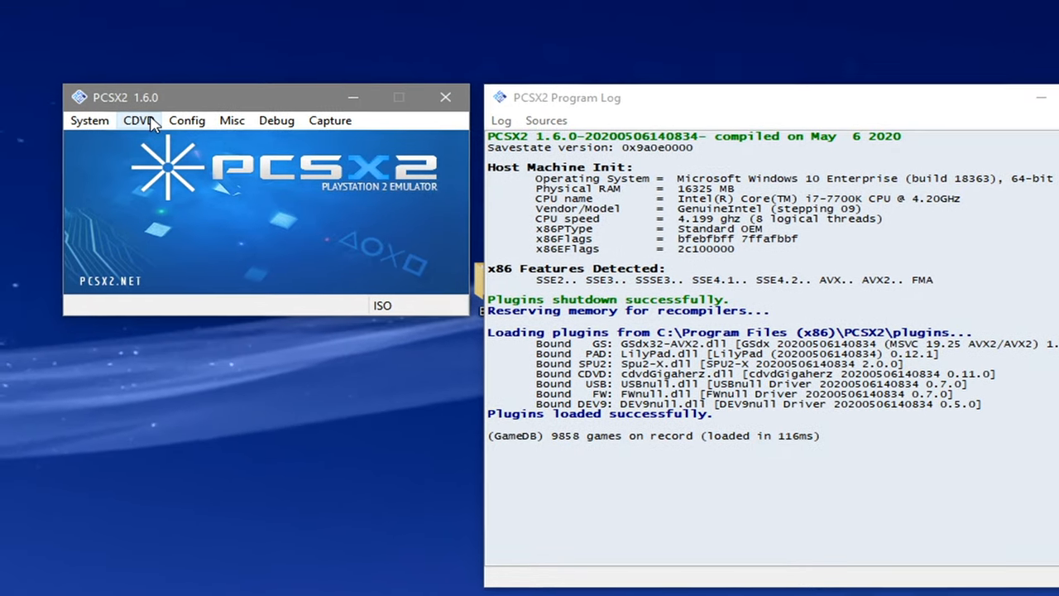
Load the SLUS-20946 (3.00).iso San Andreas disc image as the current ISO
{"action": "left_click", "coordinate": [139, 119]}
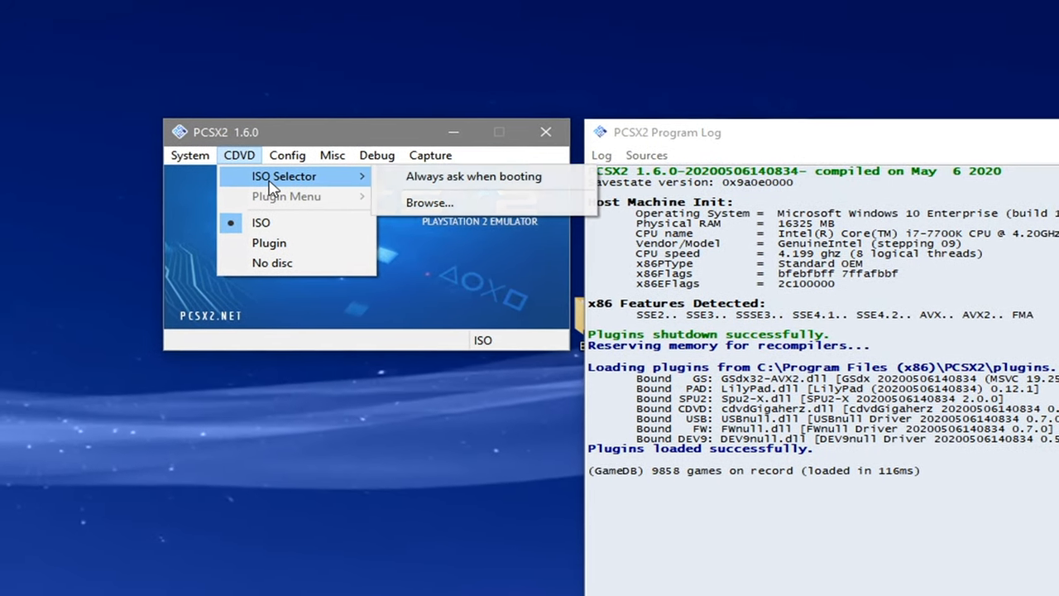
{"action": "left_click", "coordinate": [428, 202]}
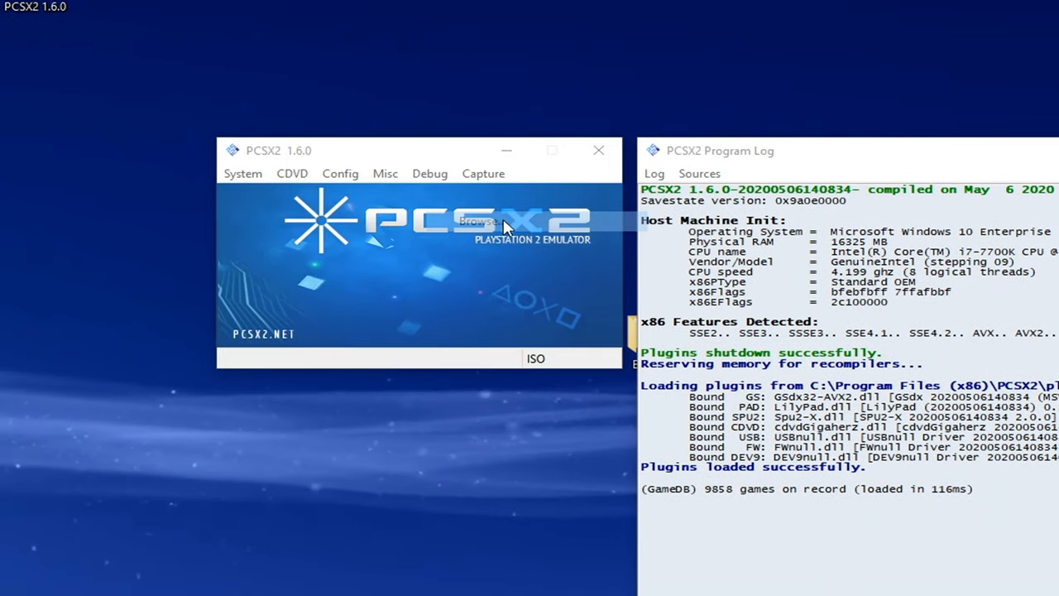
{"action": "left_click", "coordinate": [483, 221]}
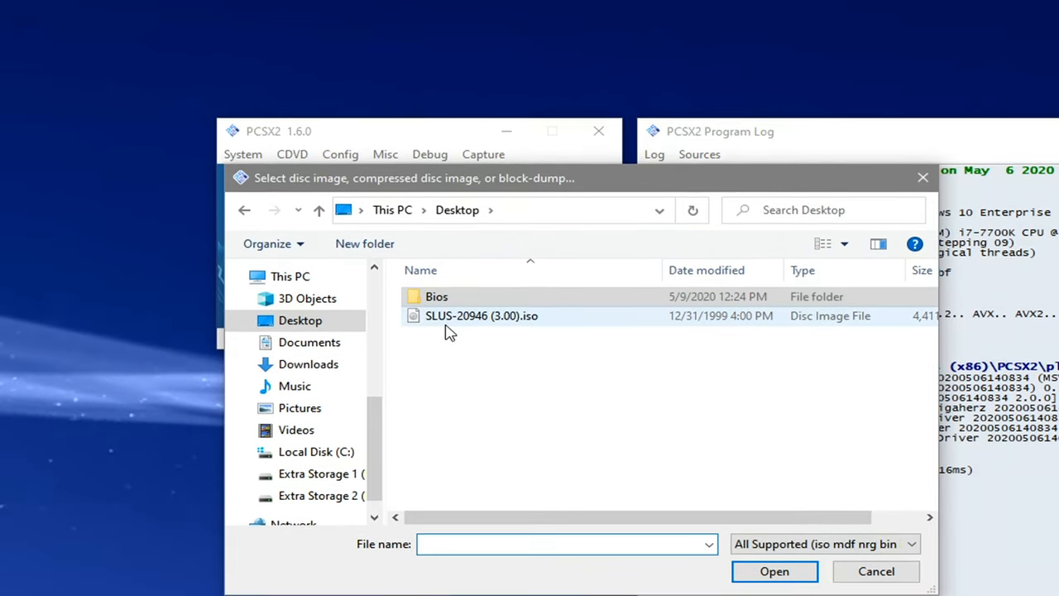
{"action": "left_click", "coordinate": [482, 316]}
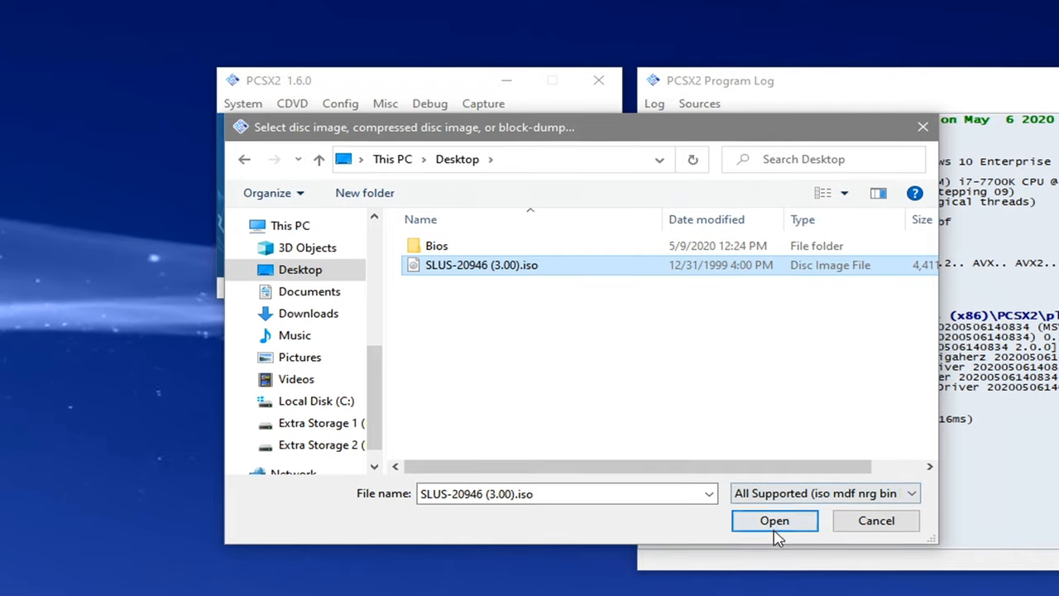
{"action": "left_click", "coordinate": [774, 519]}
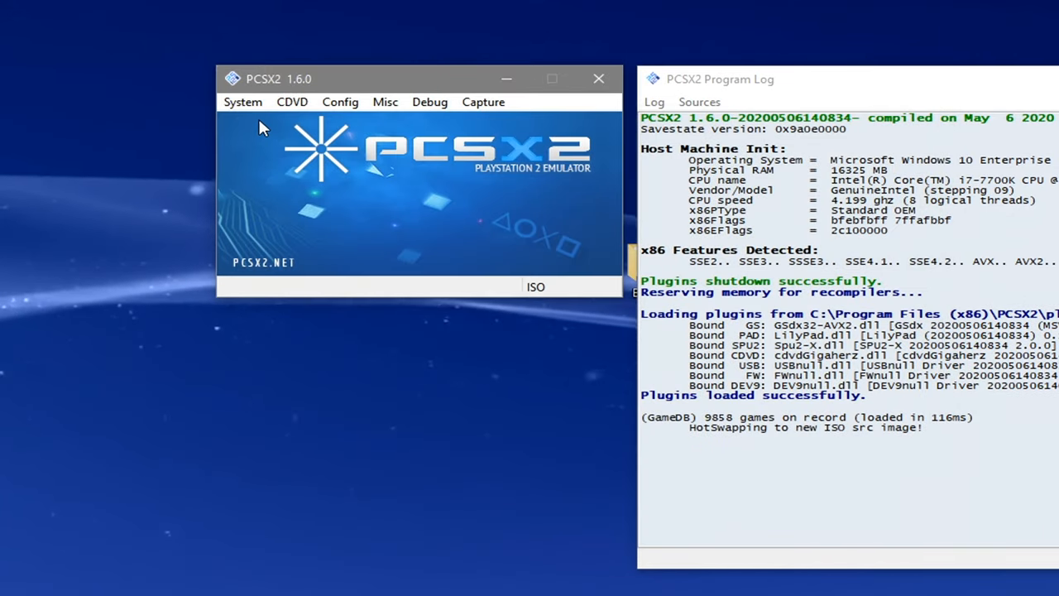
Boot the ISO in fast mode, skipping the PS2 startup screens
{"action": "left_click", "coordinate": [241, 103]}
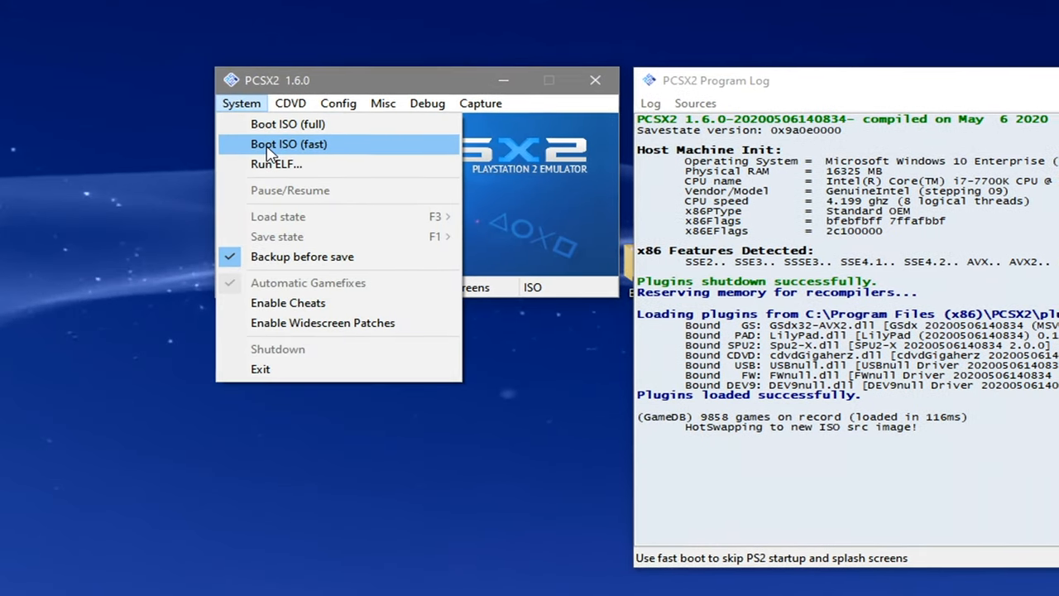
{"action": "left_click", "coordinate": [288, 144]}
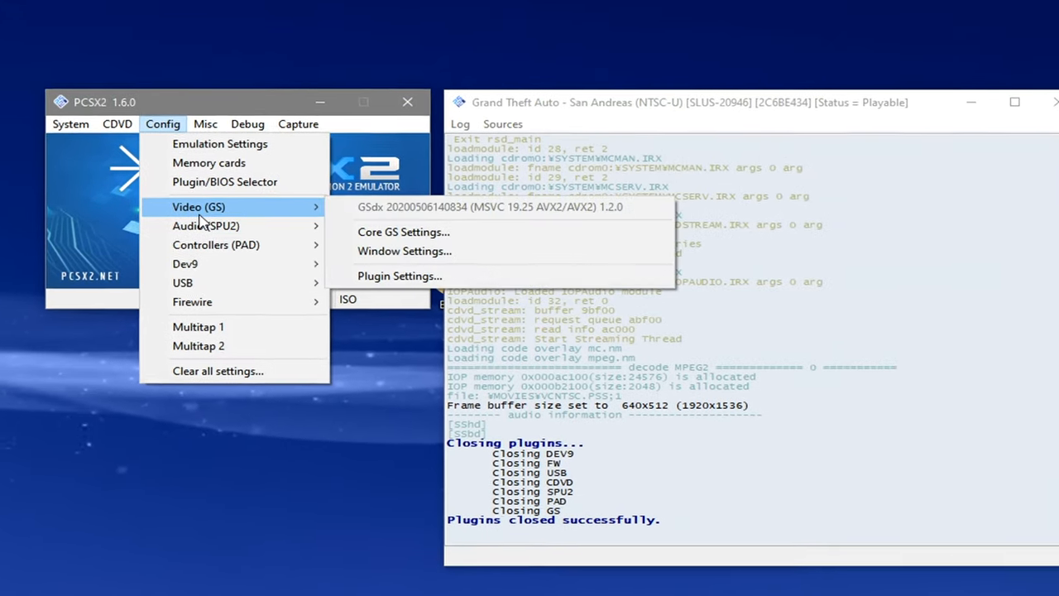
Set the GSdx internal resolution to 3x Native (~1080p)
{"action": "left_click", "coordinate": [398, 275]}
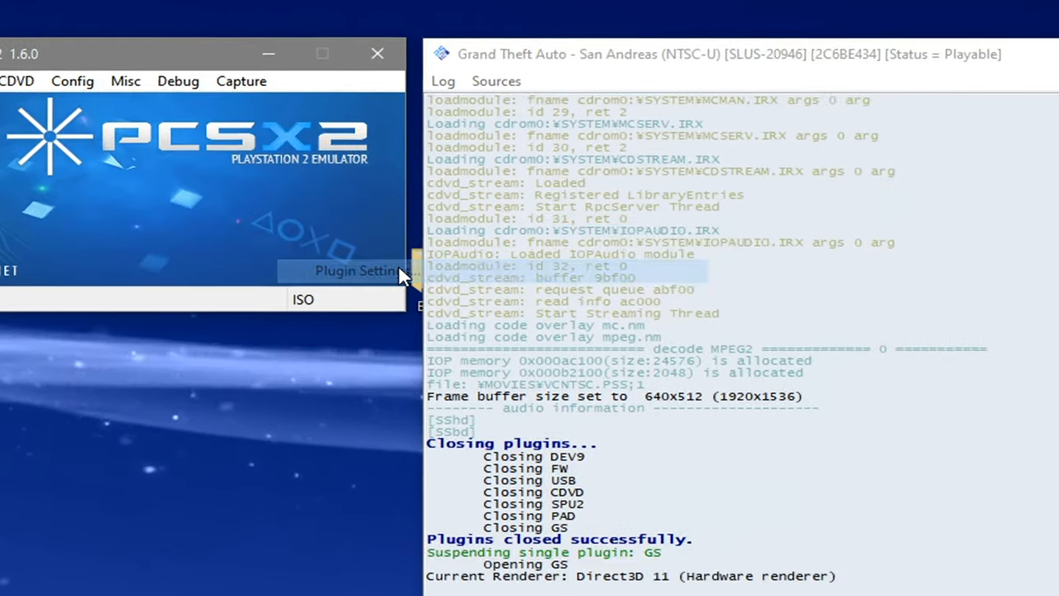
{"action": "left_click", "coordinate": [359, 272]}
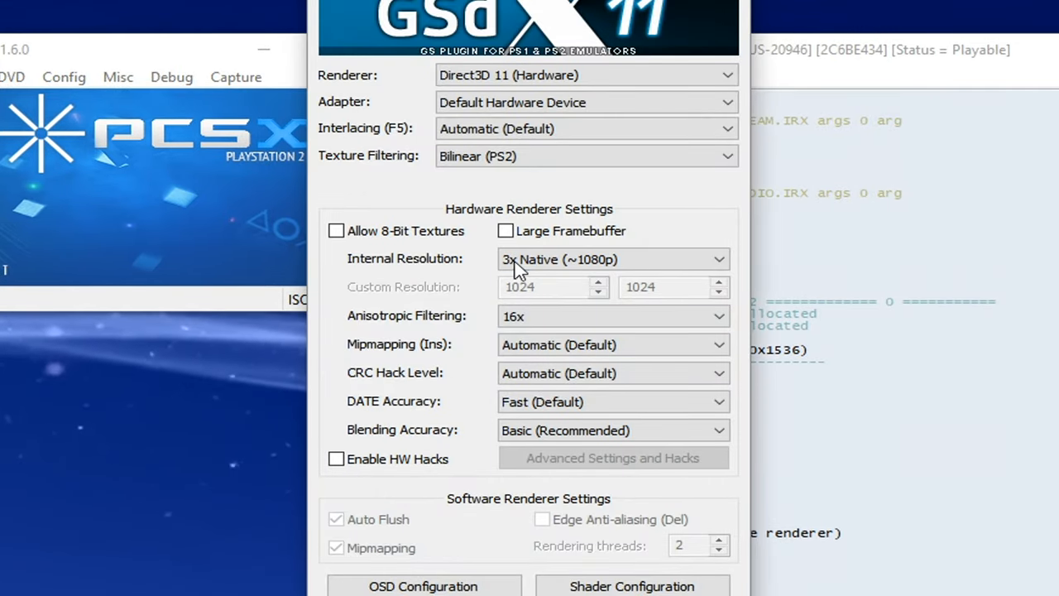
{"action": "left_click", "coordinate": [612, 258]}
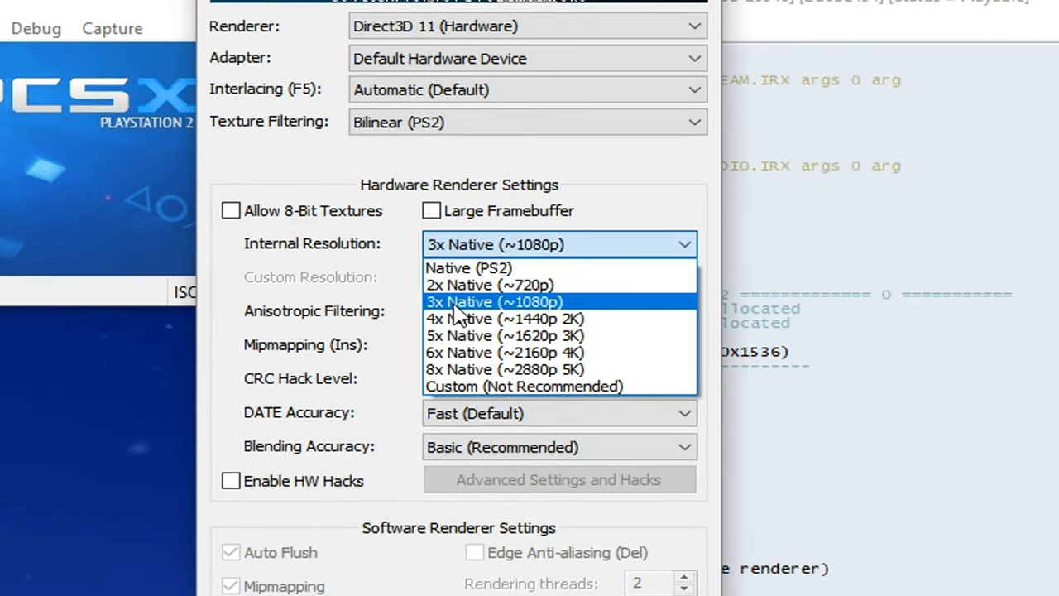
{"action": "left_click", "coordinate": [506, 301]}
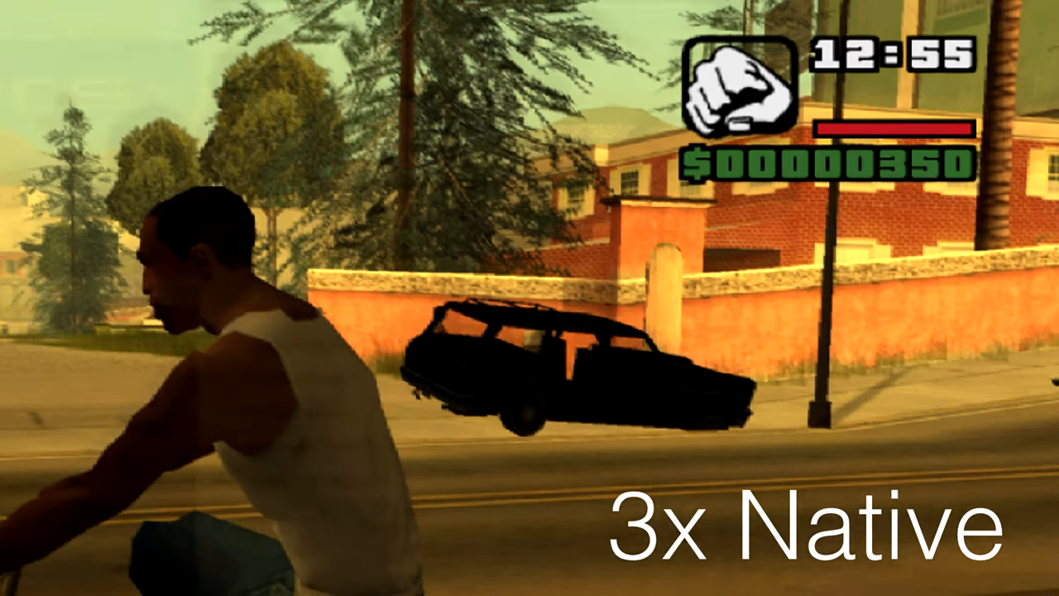
{"action": "left_click", "coordinate": [627, 205]}
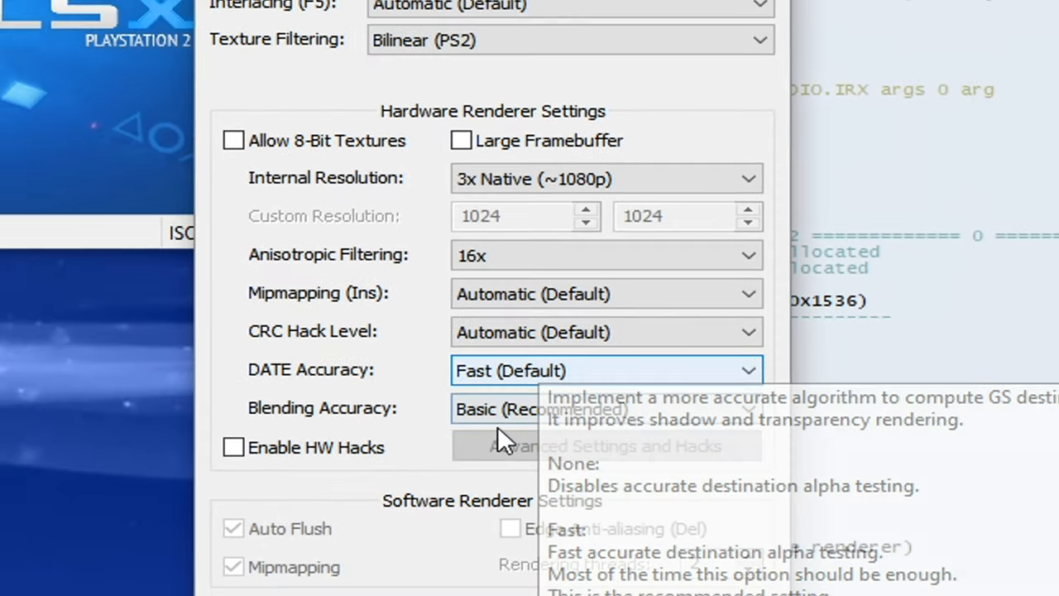
{"action": "left_click", "coordinate": [609, 576]}
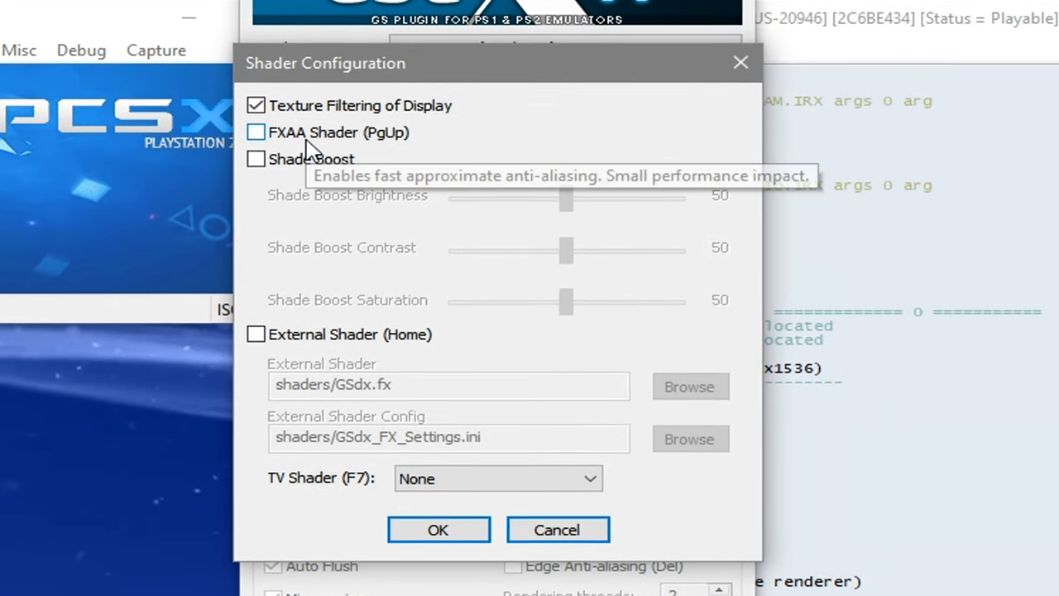
Enable the FXAA shader and confirm both video settings dialogs
{"action": "left_click", "coordinate": [255, 133]}
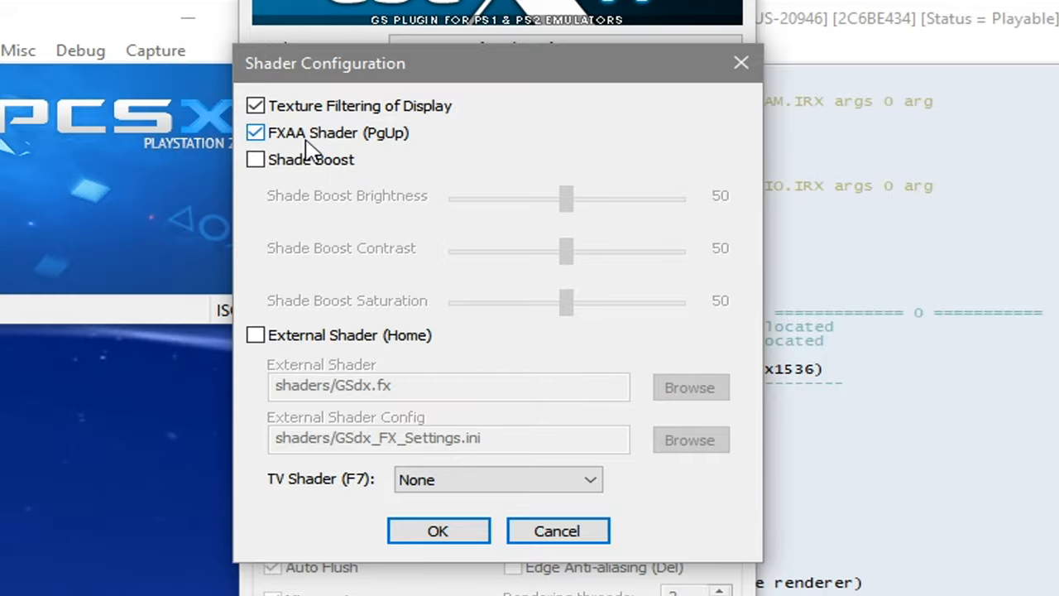
{"action": "left_click", "coordinate": [439, 529]}
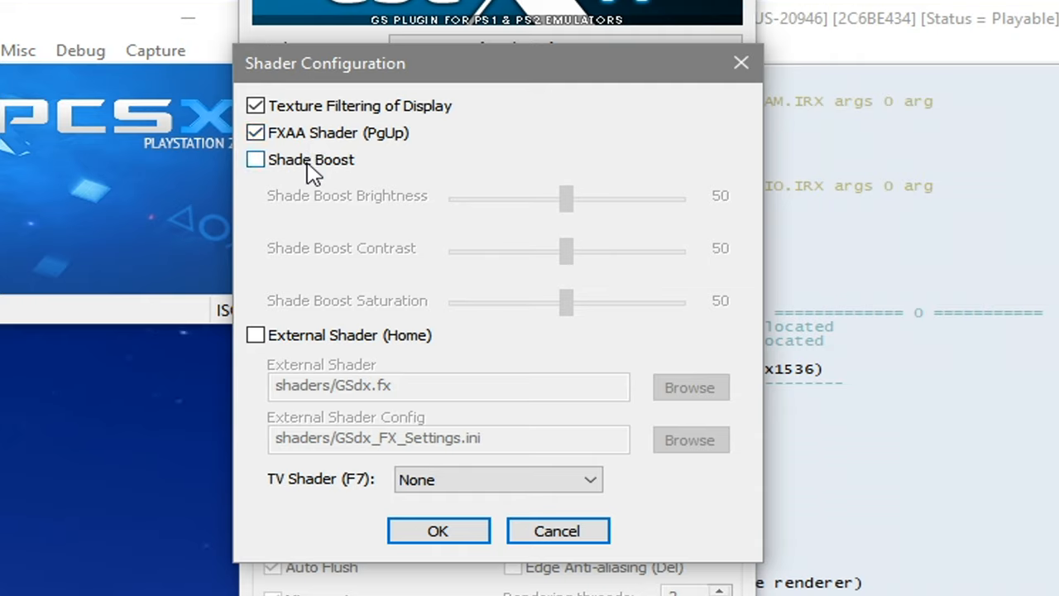
{"action": "left_click", "coordinate": [254, 159]}
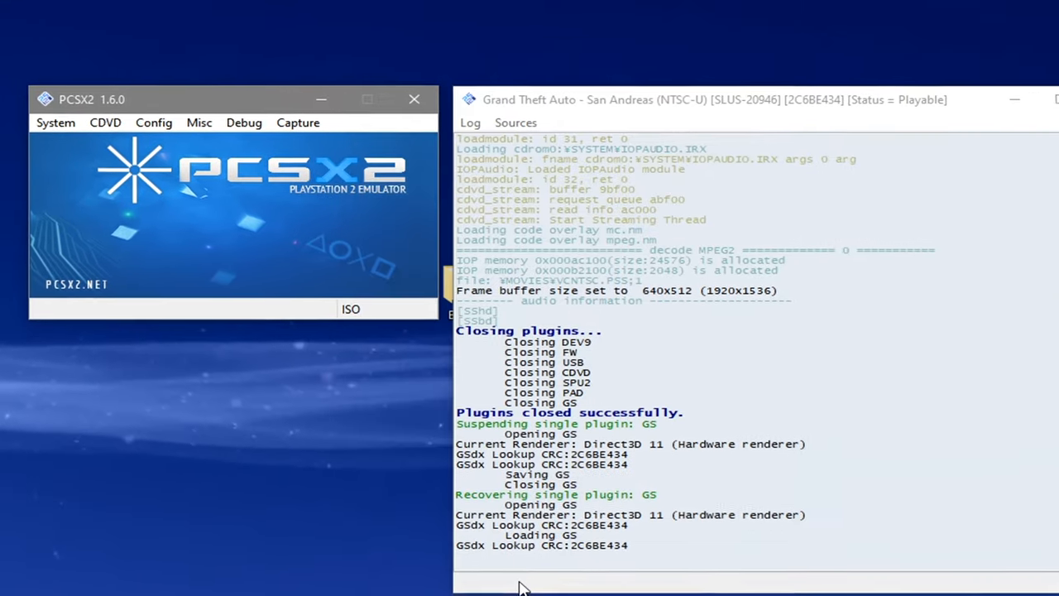
Set the GS Window aspect ratio to Widescreen (16:9) in Emulation Settings
{"action": "left_click", "coordinate": [154, 122]}
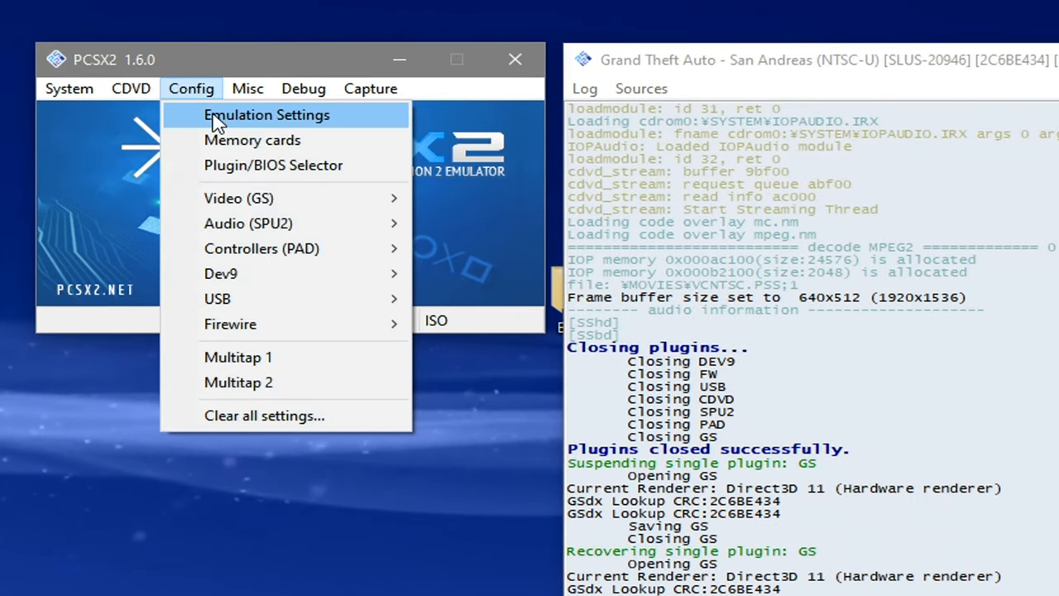
{"action": "left_click", "coordinate": [267, 116]}
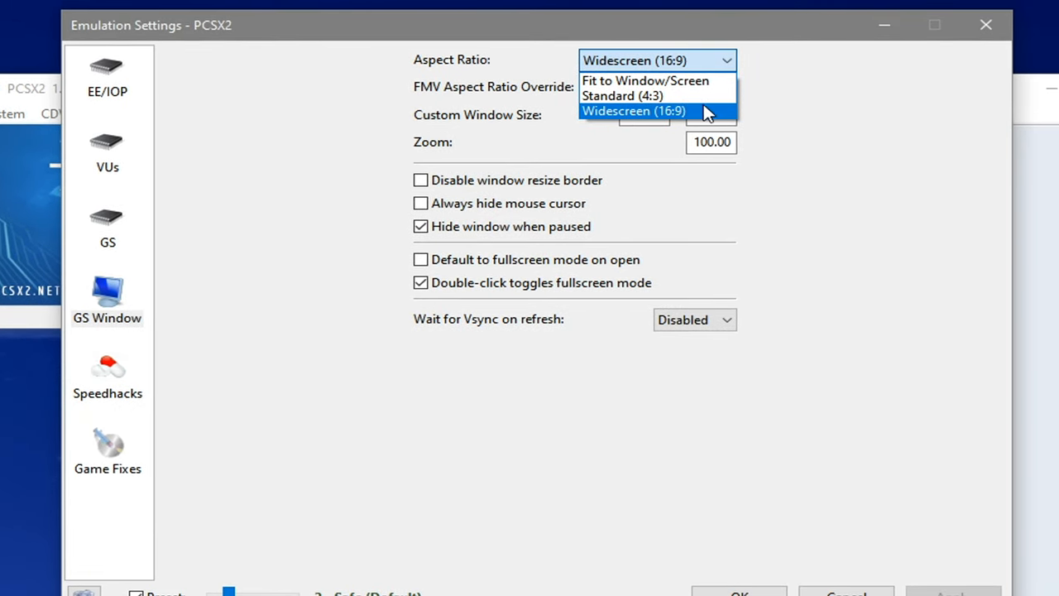
{"action": "left_click", "coordinate": [653, 109]}
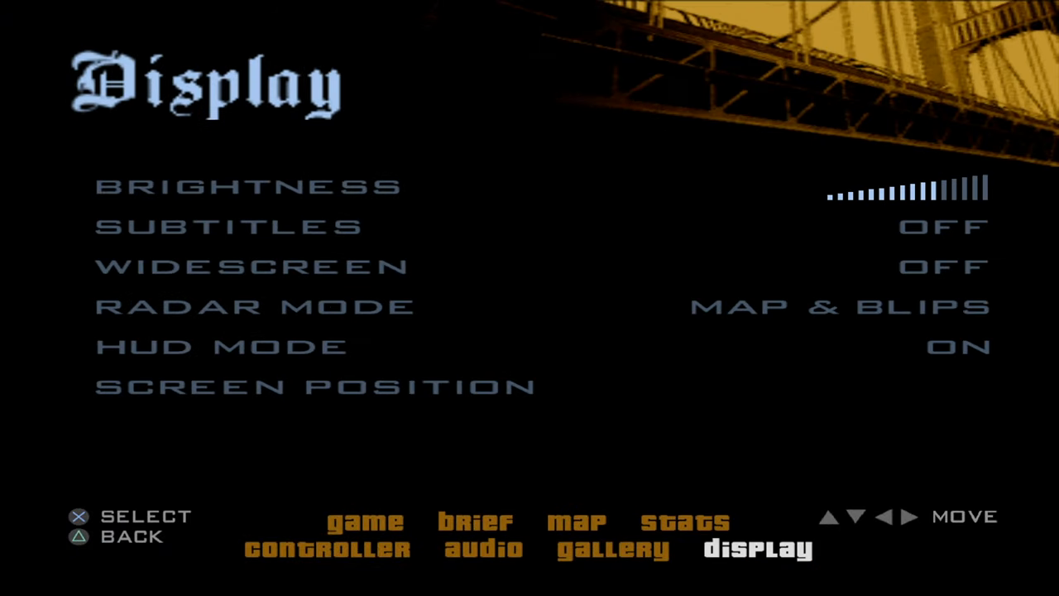
Move down to the Widescreen entry in San Andreas's Display options
{"action": "key", "text": "Down"}
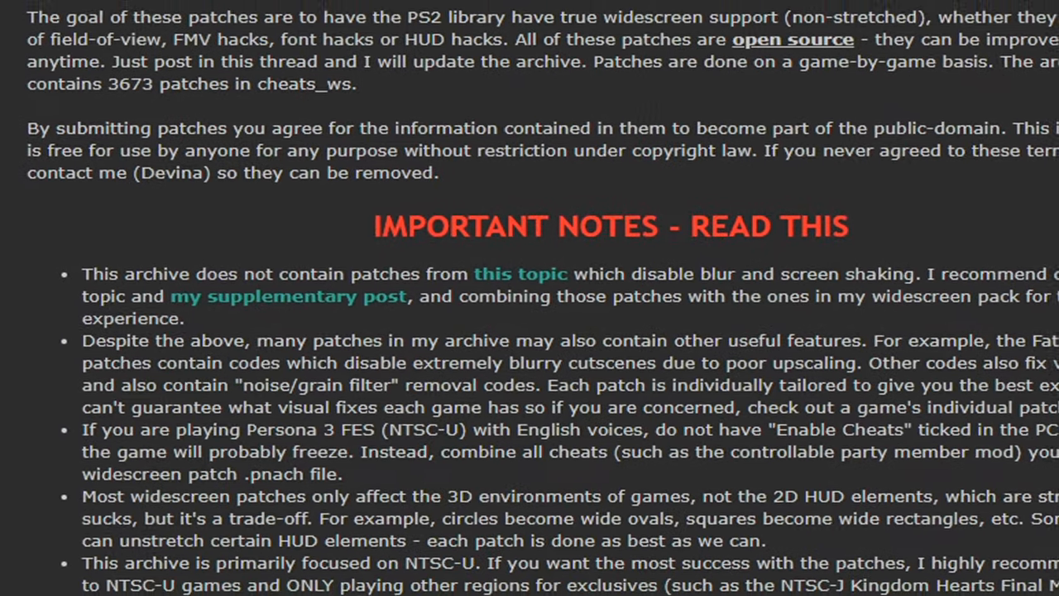
Scroll through the Important Notes of the widescreen patches forum post
{"action": "scroll", "scroll_direction": "down", "scroll_amount": 3}
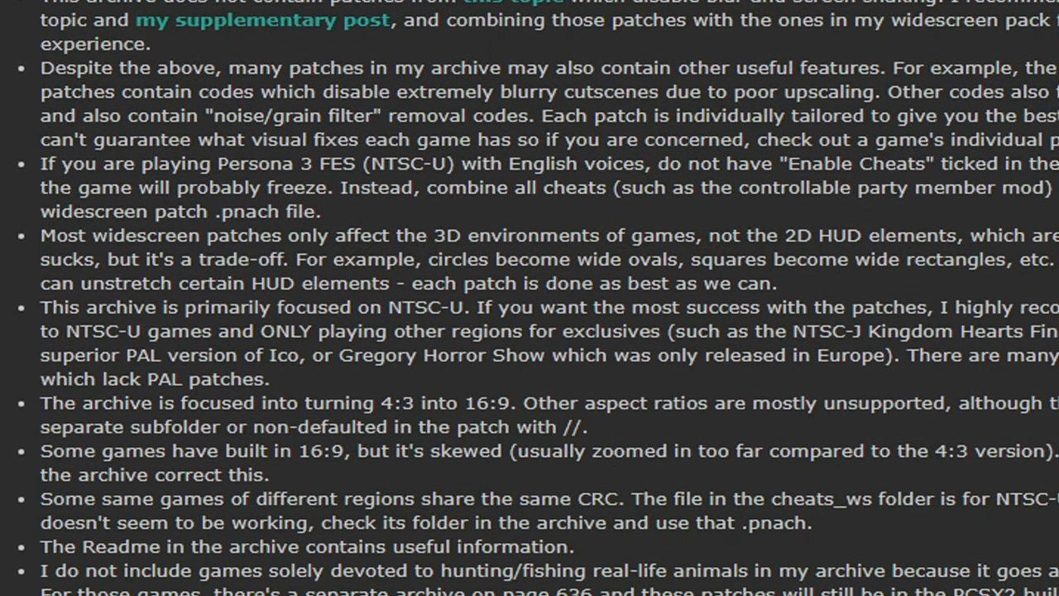
{"action": "scroll", "scroll_direction": "down", "scroll_amount": 3}
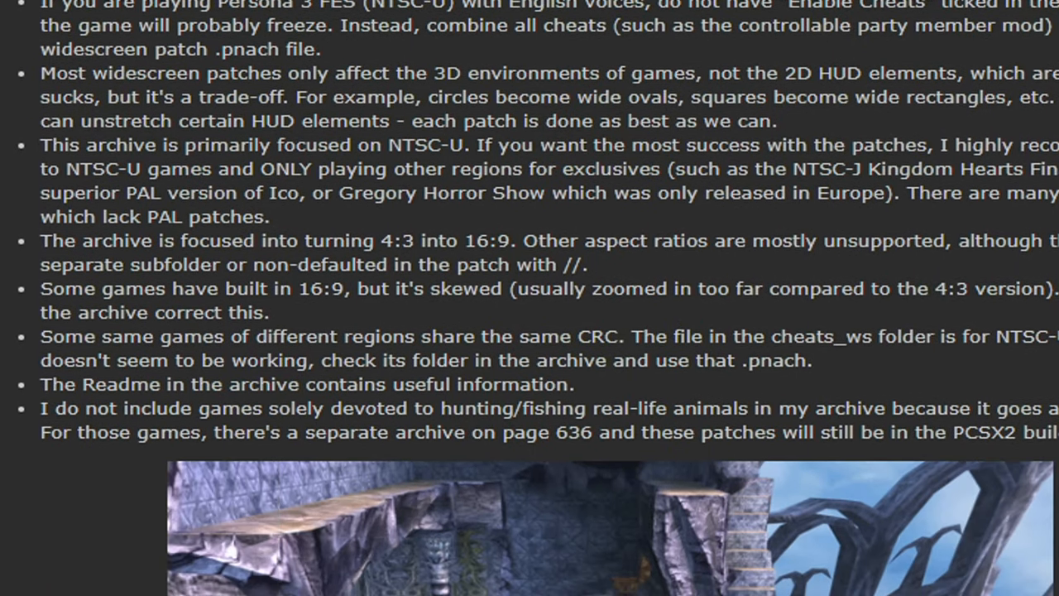
{"action": "scroll", "scroll_direction": "down", "scroll_amount": 3}
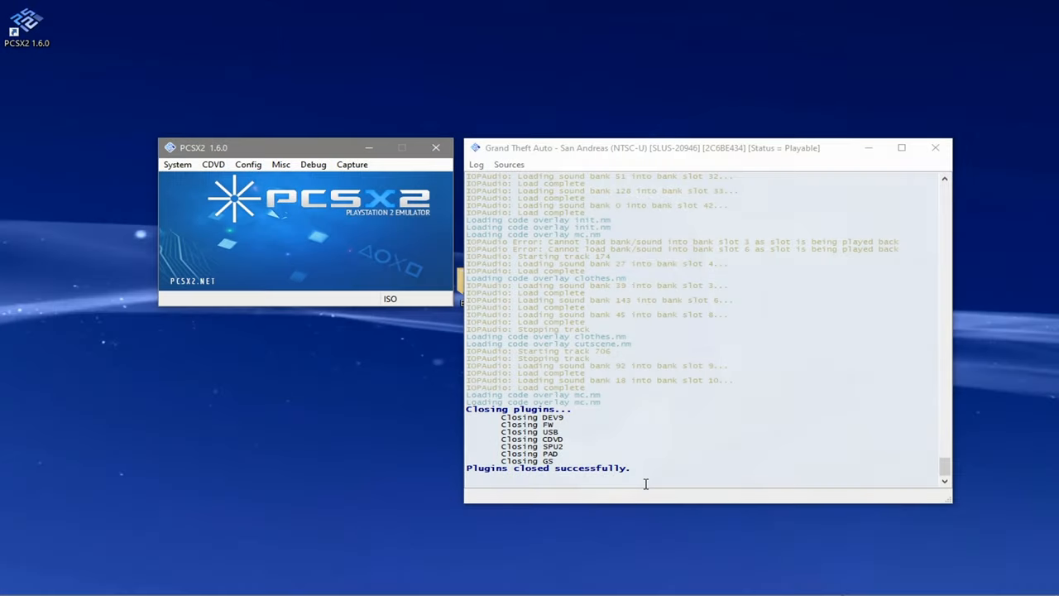
Reach the Speedhacks page of Emulation Settings via the Config menu
{"action": "left_click", "coordinate": [249, 164]}
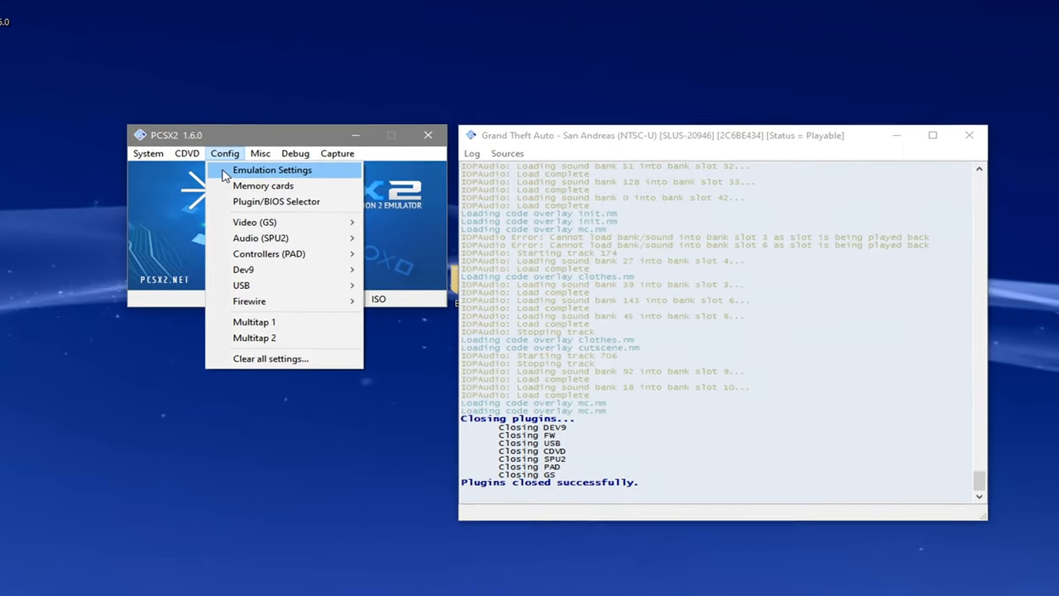
{"action": "left_click", "coordinate": [271, 169]}
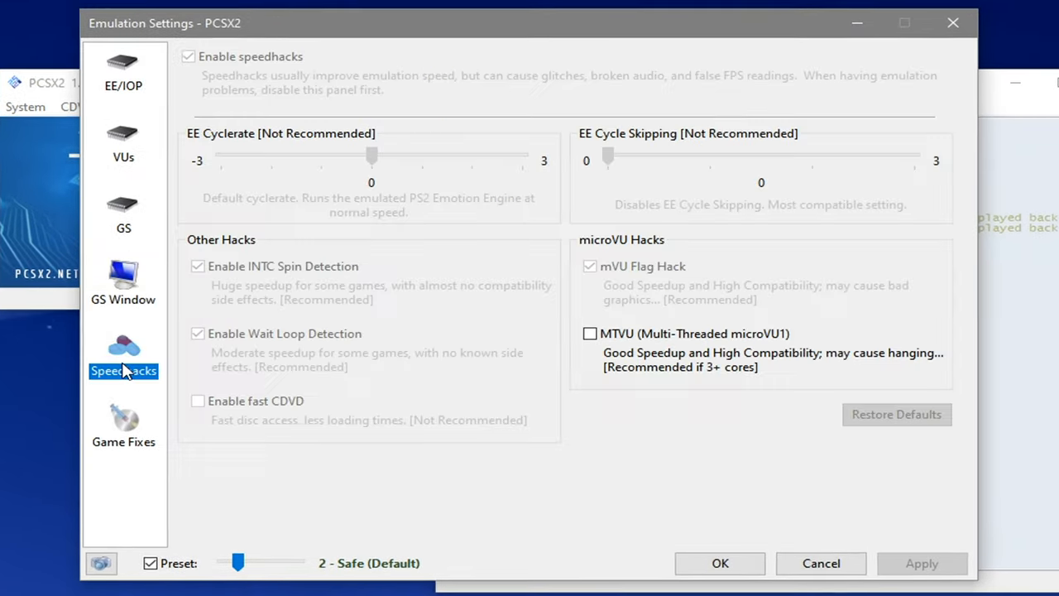
{"action": "mouse_move", "coordinate": [694, 340]}
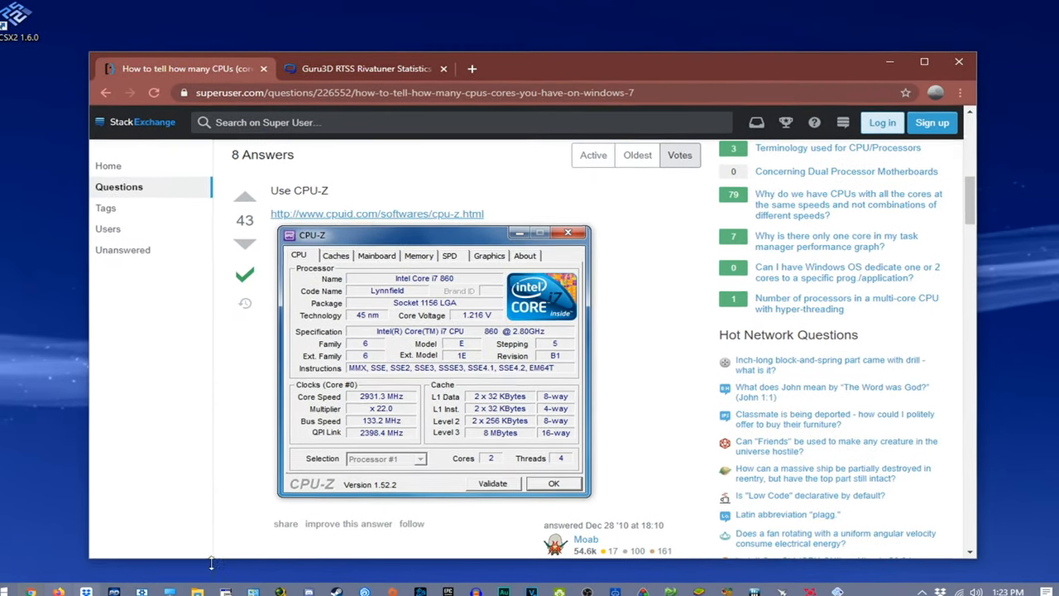
Switch back from the Super User CPU-Z answer to the PCSX2 window
{"action": "left_click", "coordinate": [920, 63]}
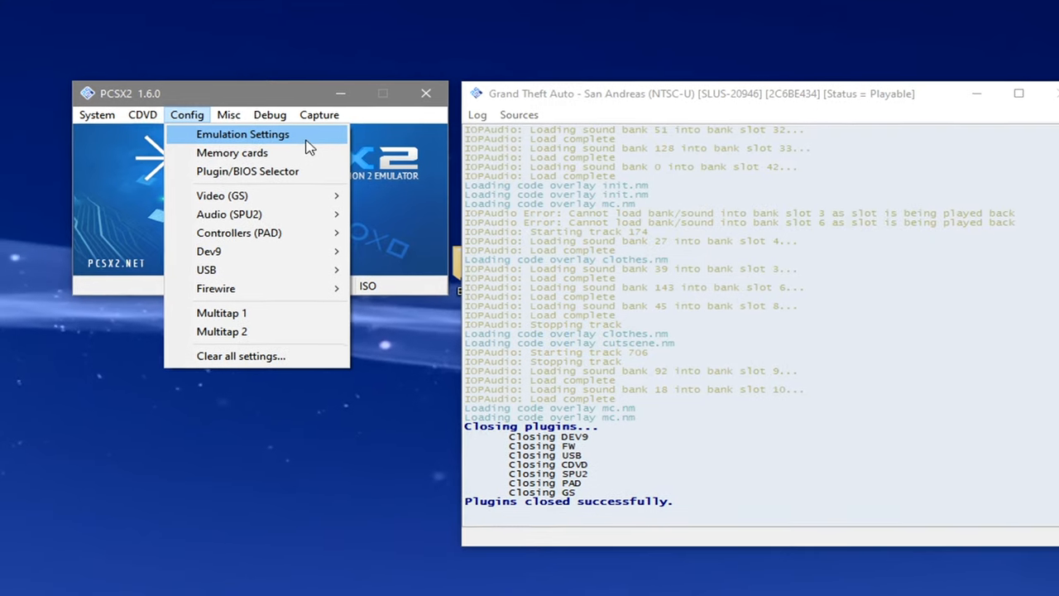
Enable MTVU, set the speedhack preset to 3 - Balanced, apply and confirm with OK
{"action": "left_click", "coordinate": [242, 132]}
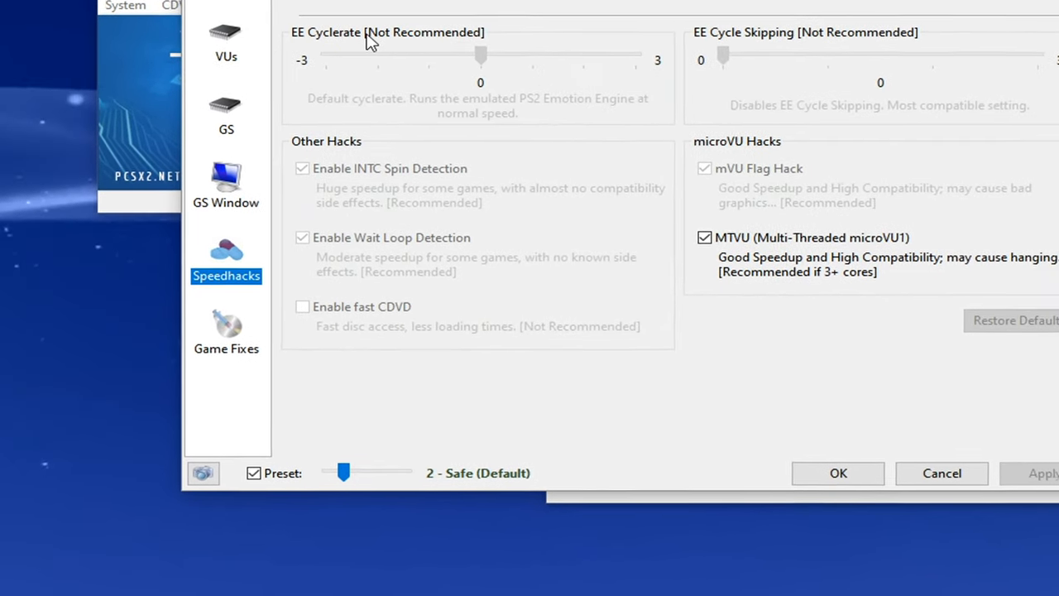
{"action": "mouse_move", "coordinate": [356, 470]}
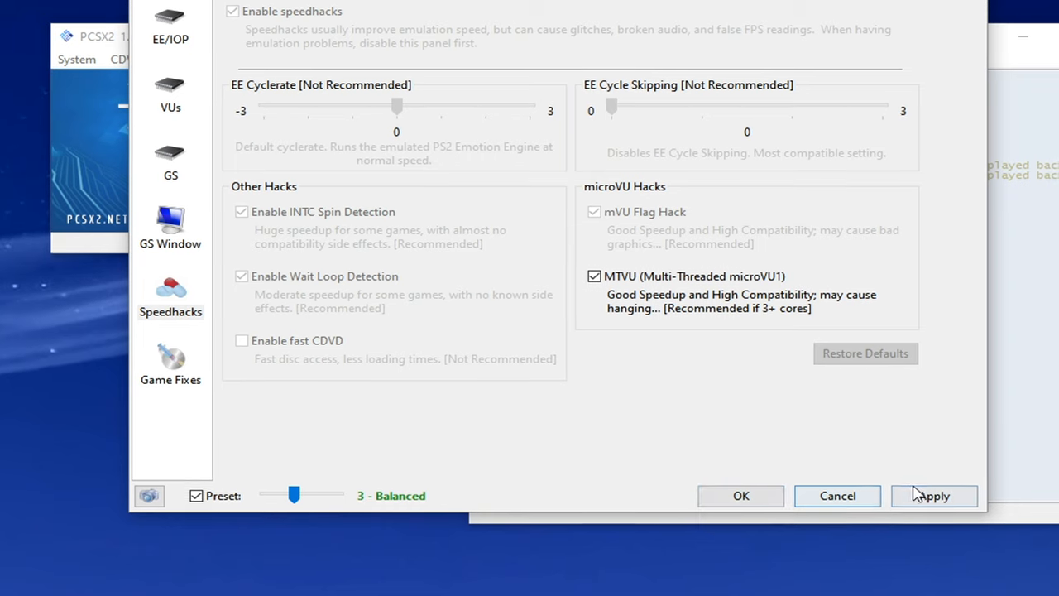
{"action": "left_click", "coordinate": [936, 496]}
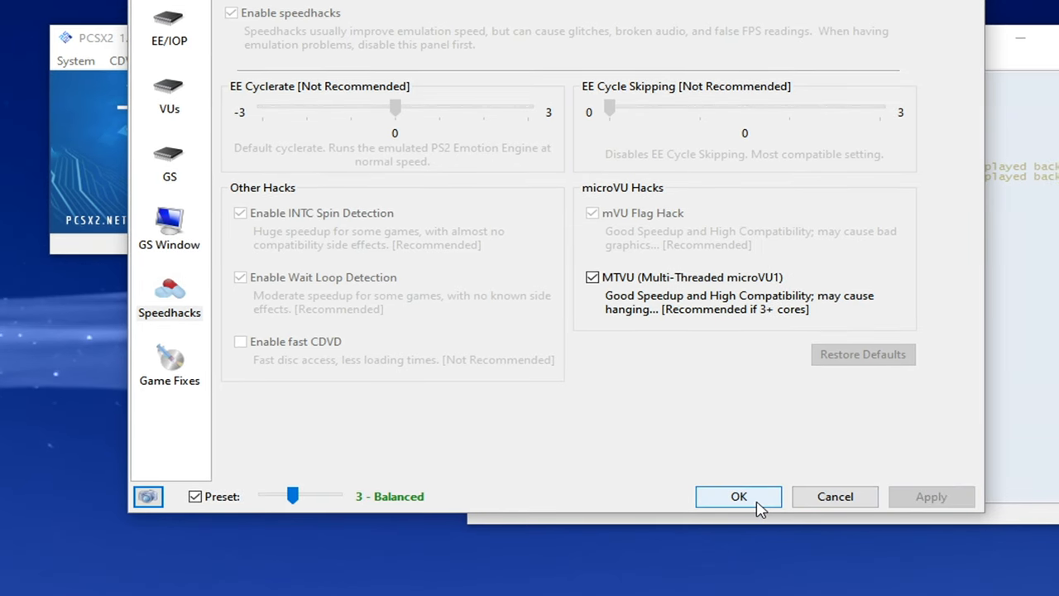
{"action": "left_click", "coordinate": [738, 496]}
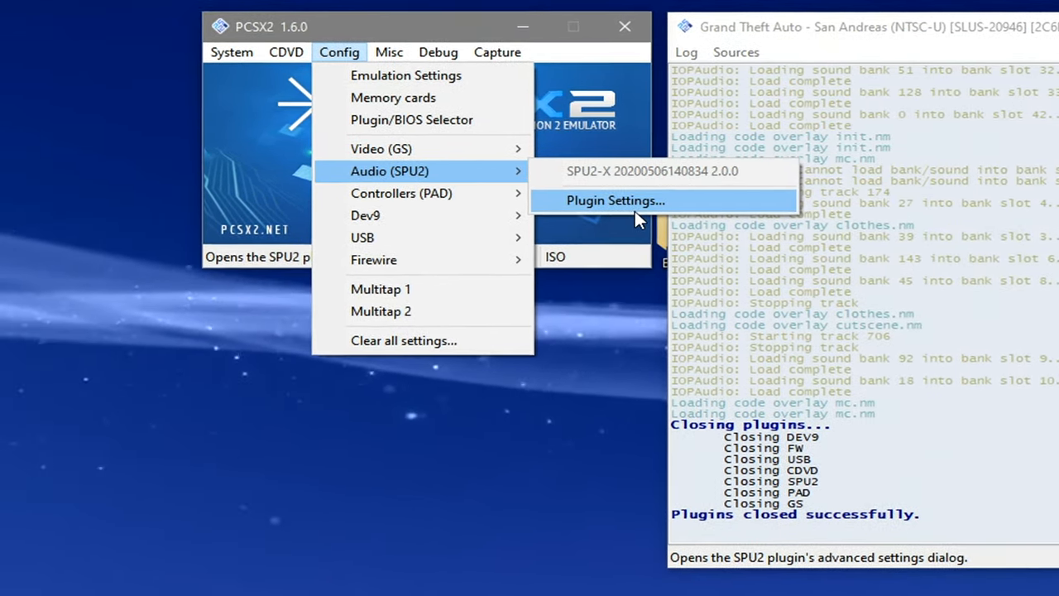
Adjust a sound processing option in the SPU2-X plugin settings and save with OK
{"action": "left_click", "coordinate": [612, 201]}
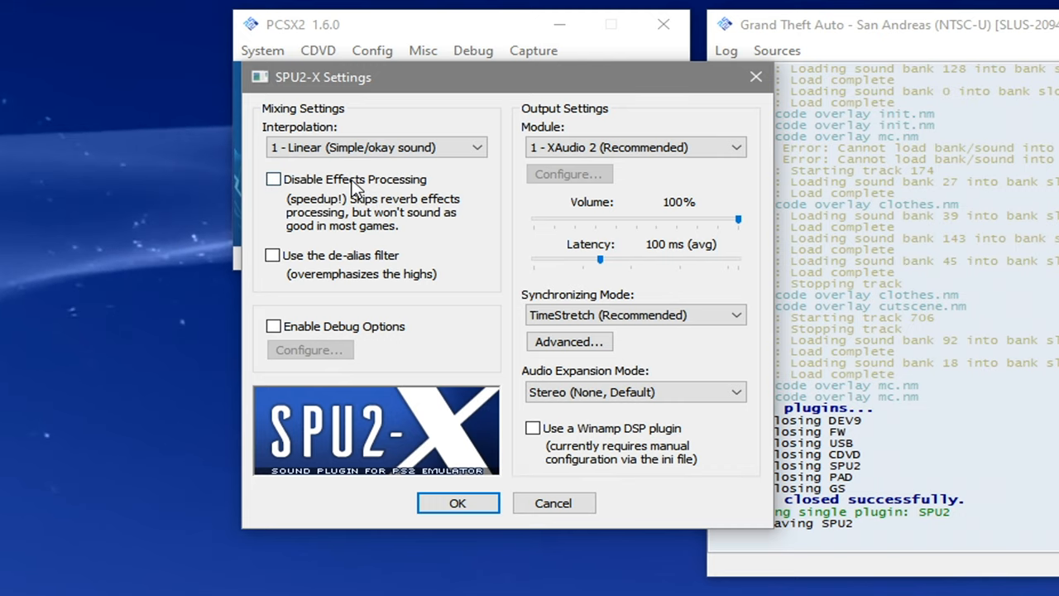
{"action": "left_click", "coordinate": [457, 503]}
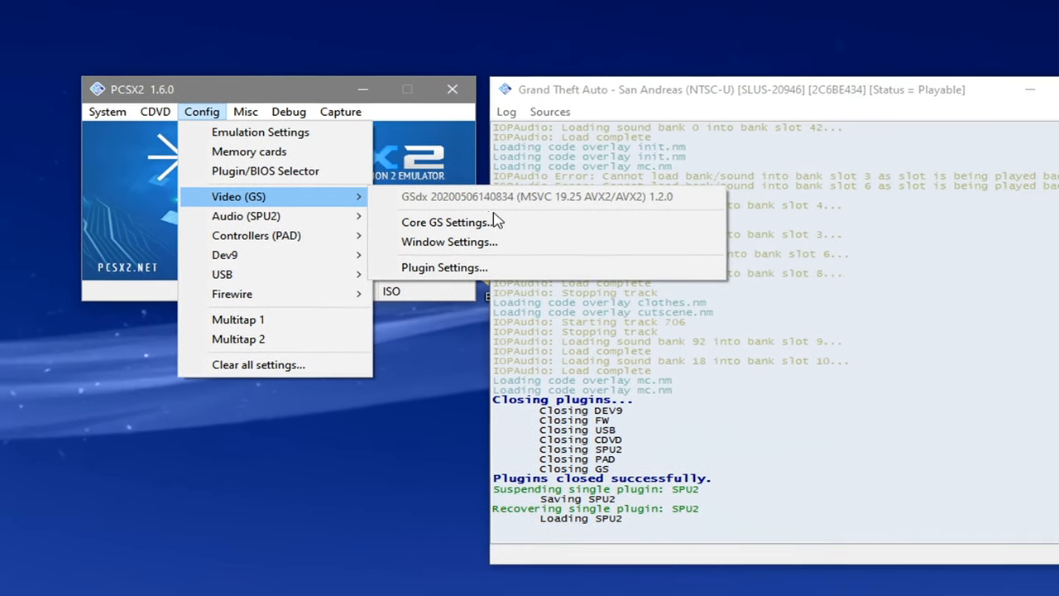
Set the GSdx renderer to Direct3D 11 (Software), then close the CPU core count article tab
{"action": "left_click", "coordinate": [447, 221]}
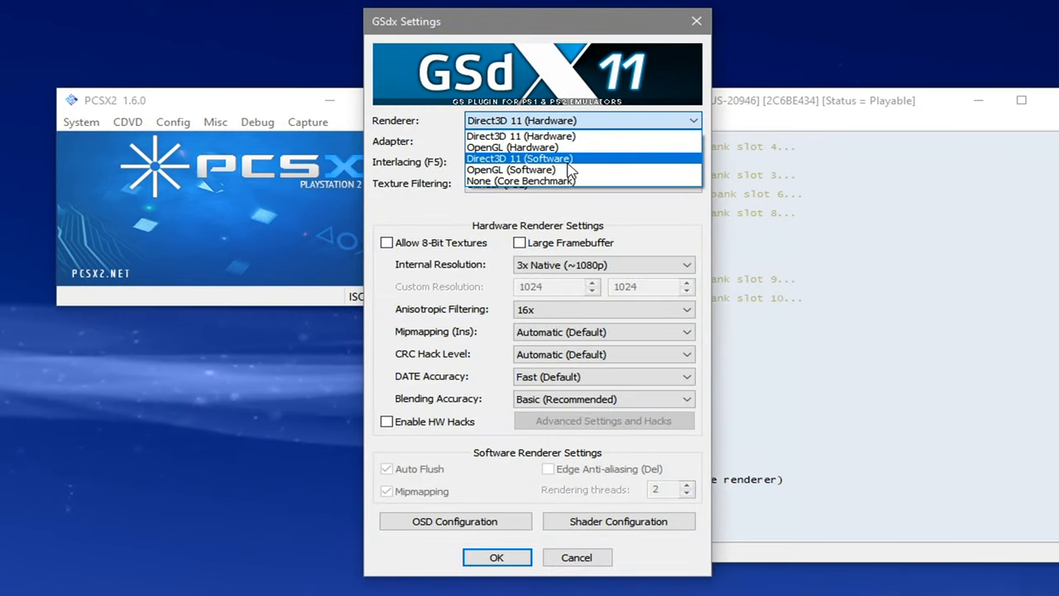
{"action": "left_click", "coordinate": [519, 159]}
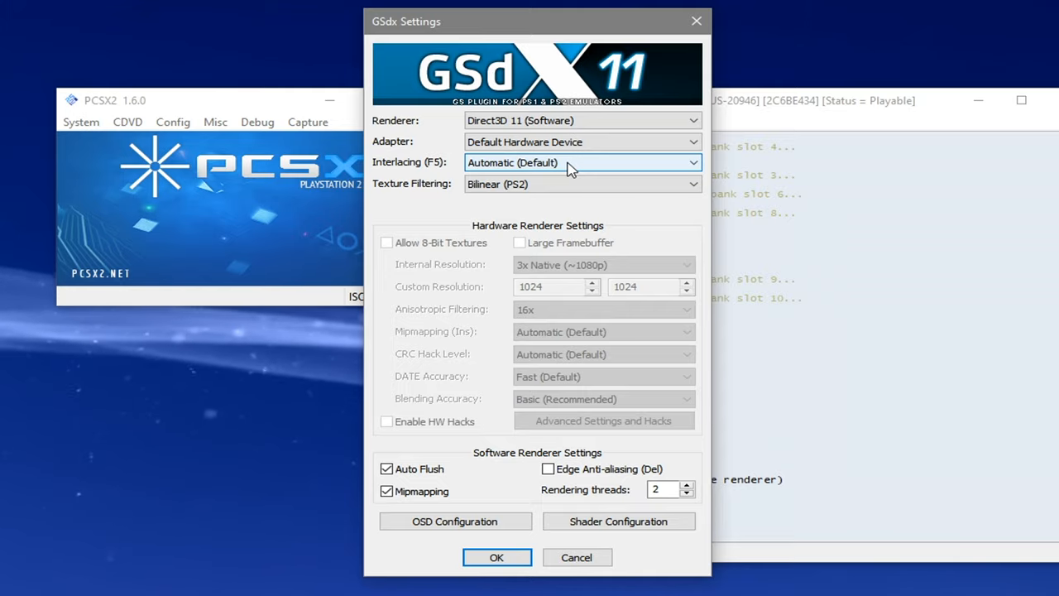
{"action": "left_click", "coordinate": [496, 556]}
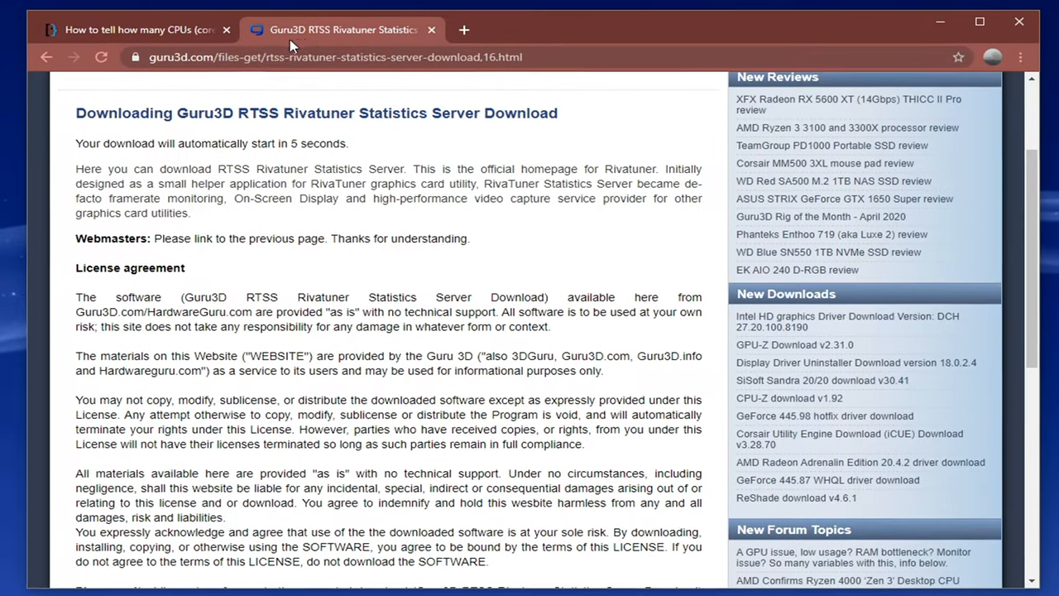
{"action": "left_click", "coordinate": [227, 29]}
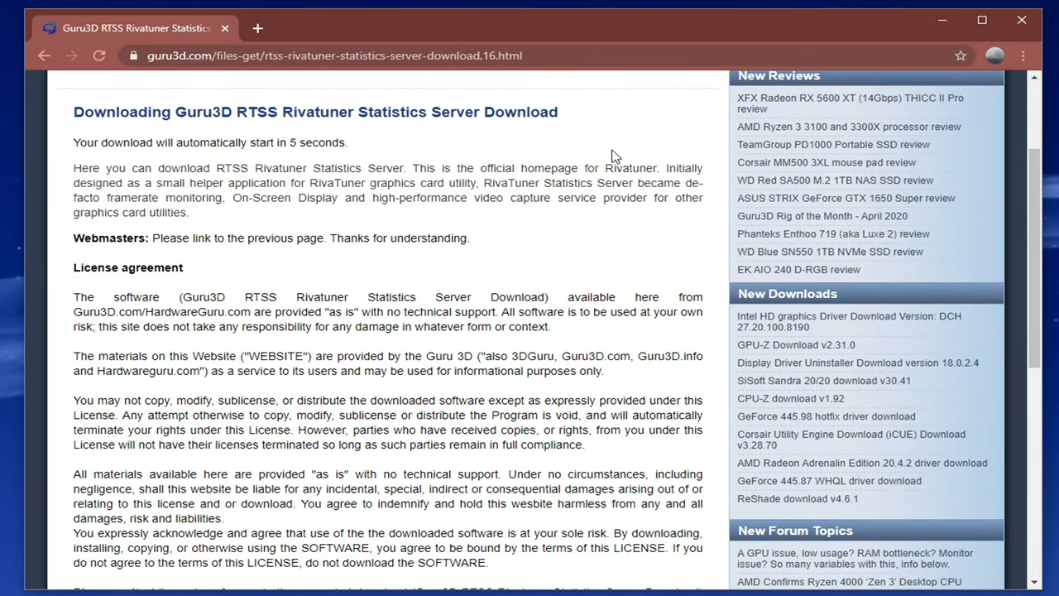
{"action": "mouse_move", "coordinate": [425, 89]}
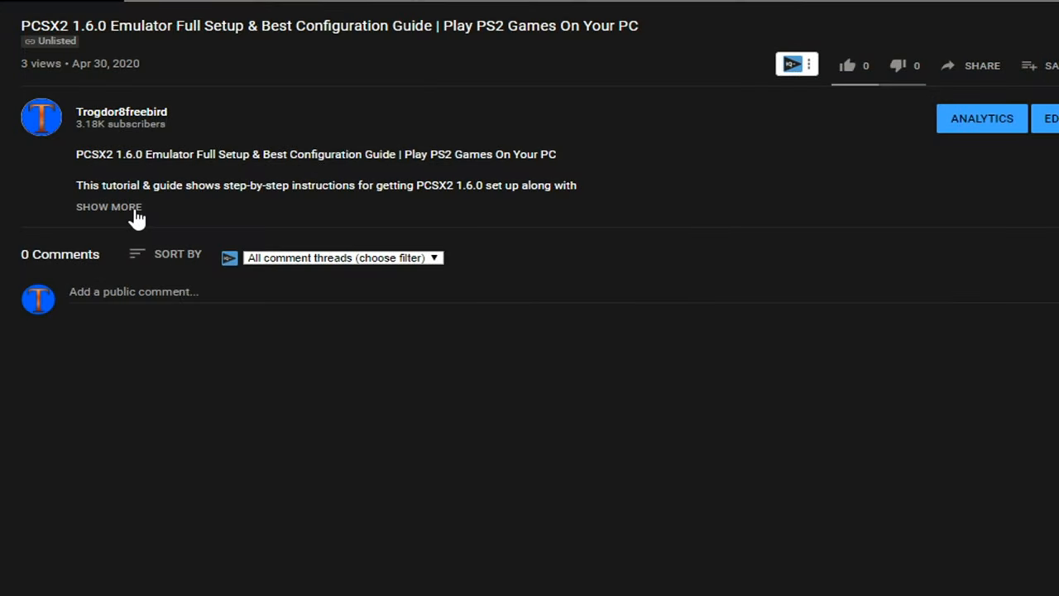
Expand the setup video's description and scroll through its performance tips and links
{"action": "left_click", "coordinate": [109, 207]}
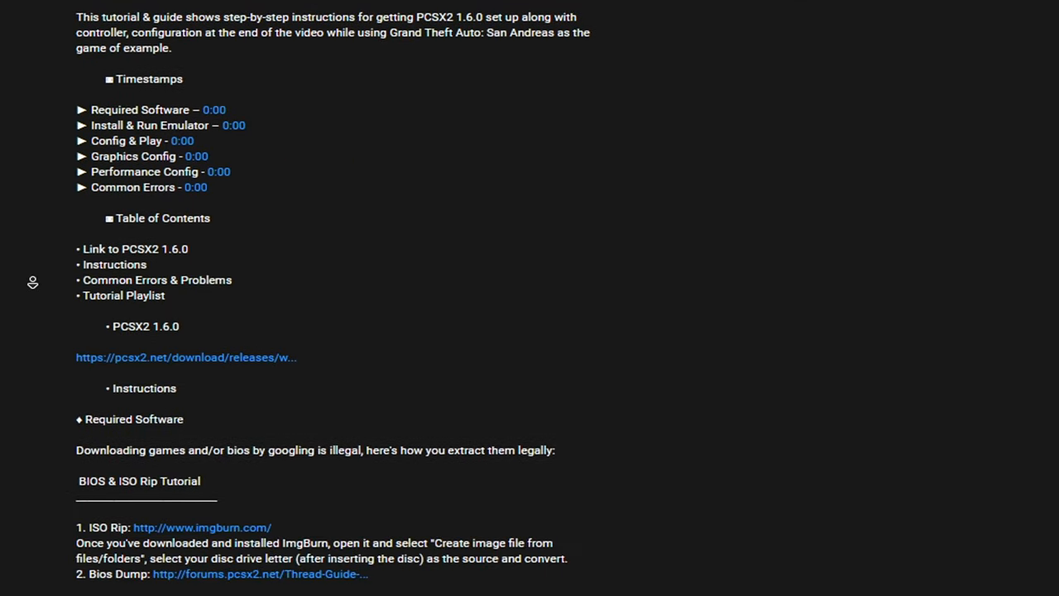
{"action": "scroll", "scroll_direction": "down", "scroll_amount": 3}
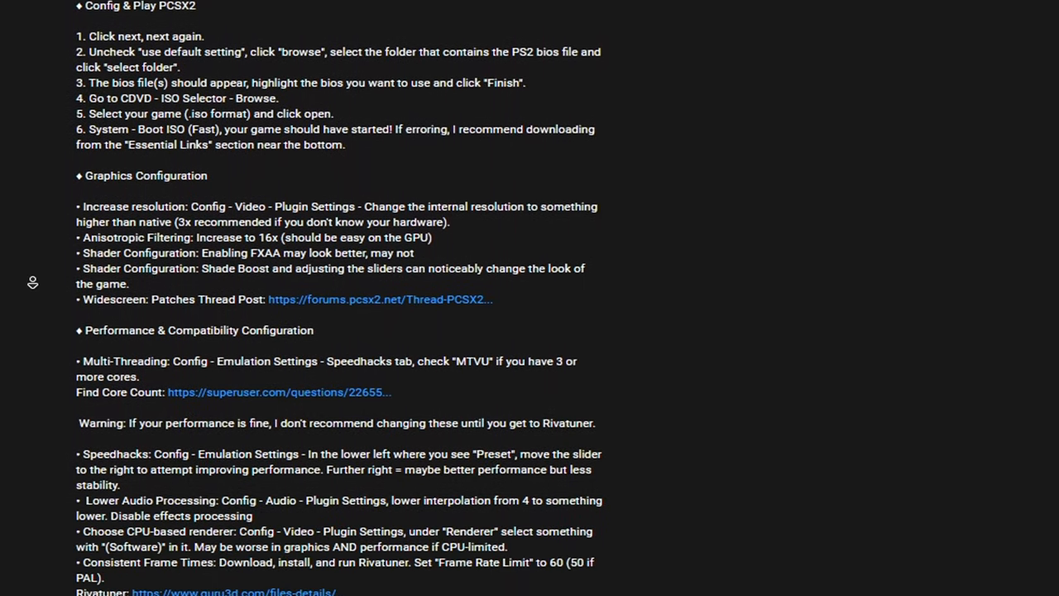
{"action": "scroll", "scroll_direction": "down", "scroll_amount": 3}
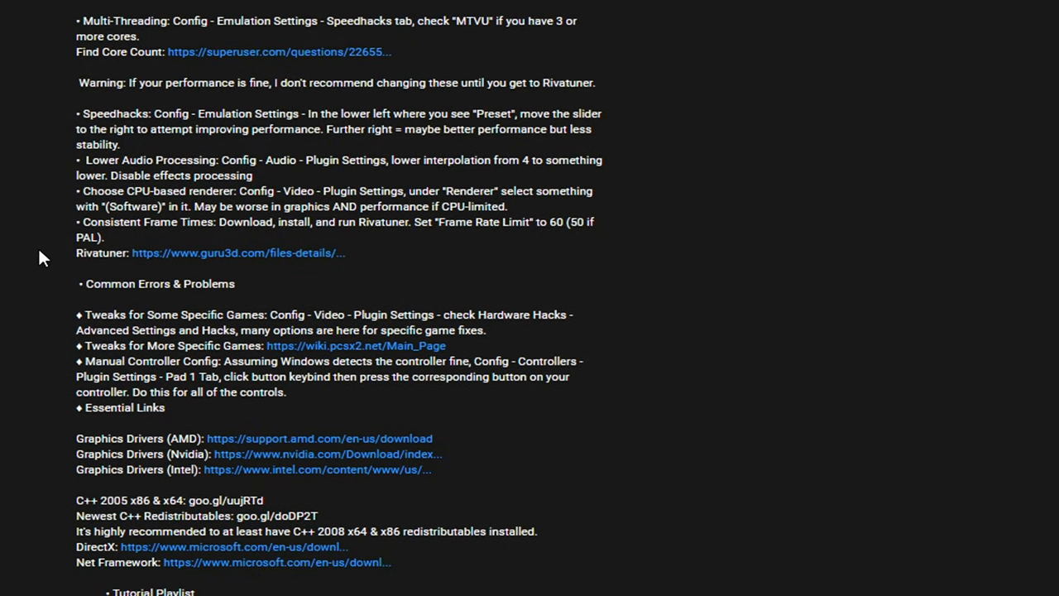
{"action": "mouse_move", "coordinate": [328, 258]}
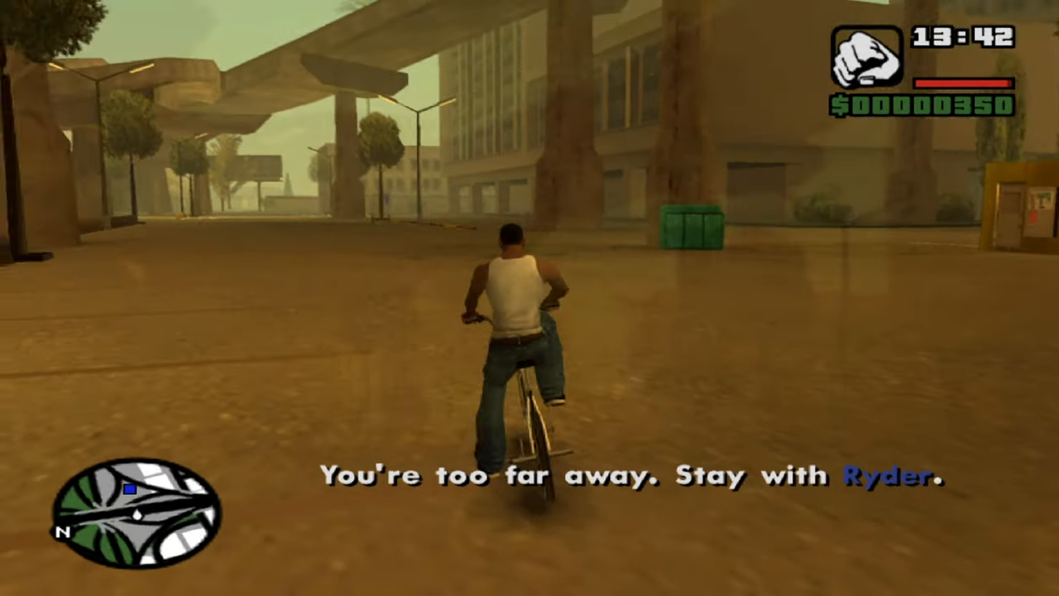
Ride the bicycle forward and steer it along the street in San Andreas
{"action": "key", "text": "w"}
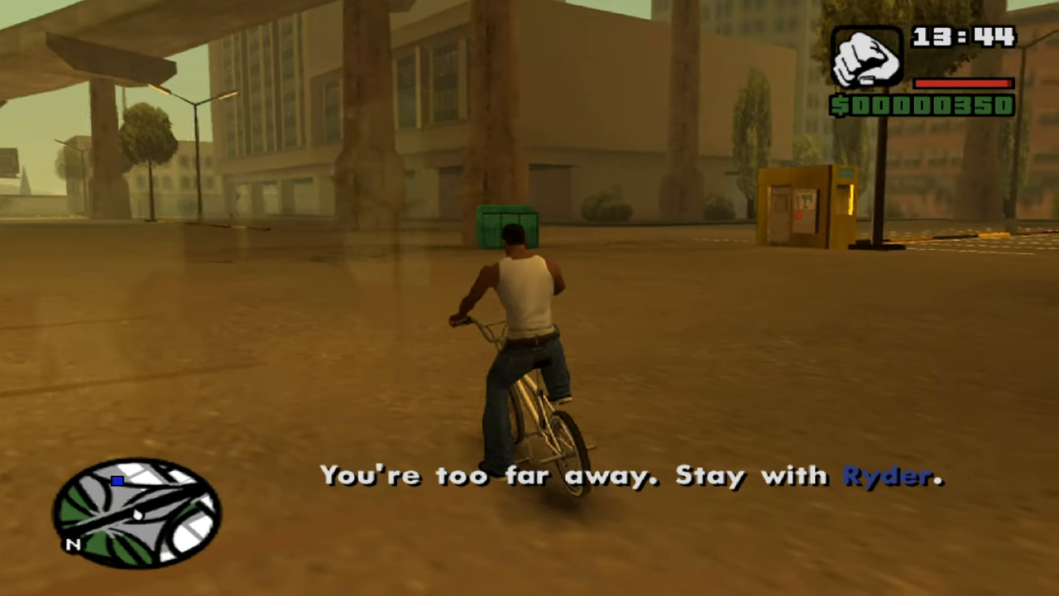
{"action": "key", "text": "w"}
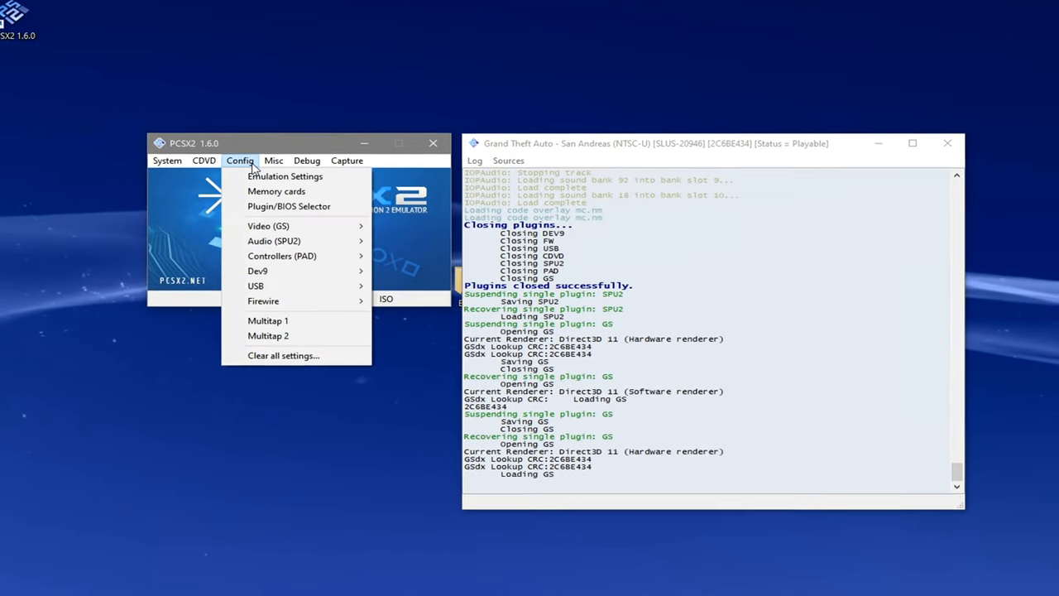
Check Enable HW Hacks in GSdx settings and review the Advanced Settings and Hacks options
{"action": "left_click", "coordinate": [268, 225]}
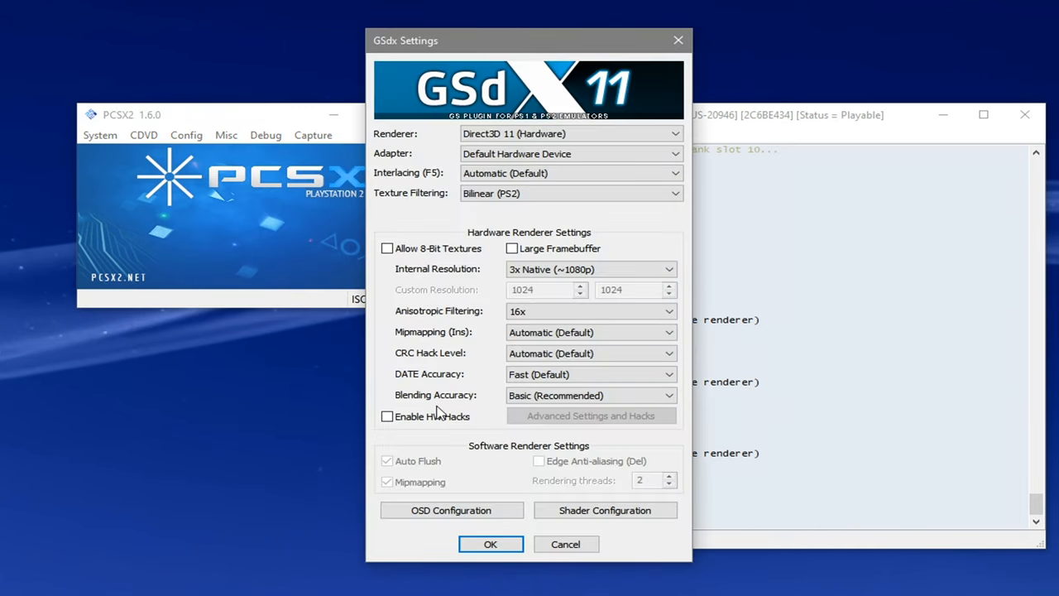
{"action": "left_click", "coordinate": [387, 417]}
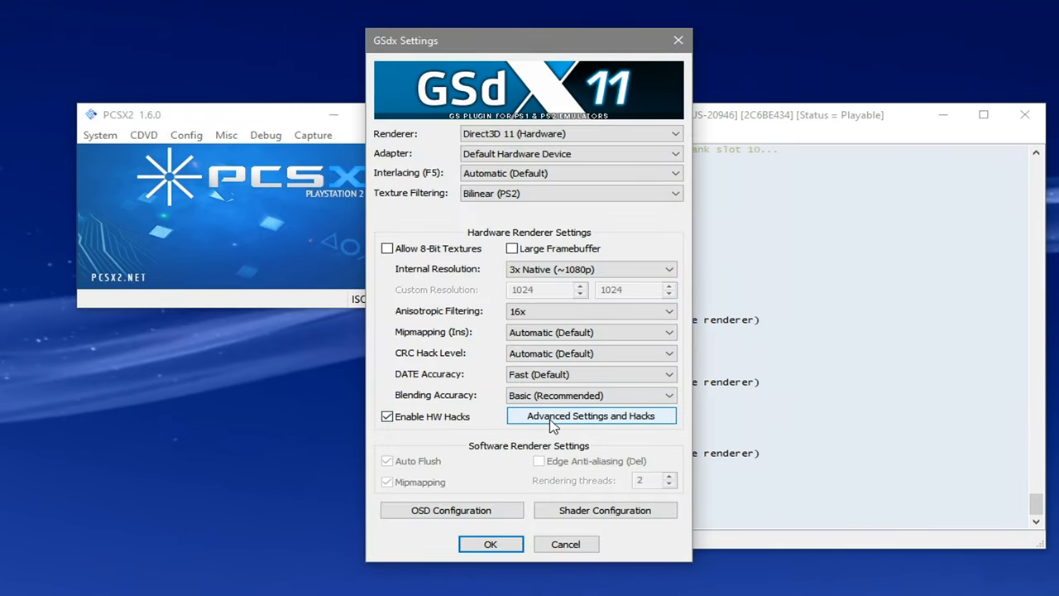
{"action": "left_click", "coordinate": [592, 415]}
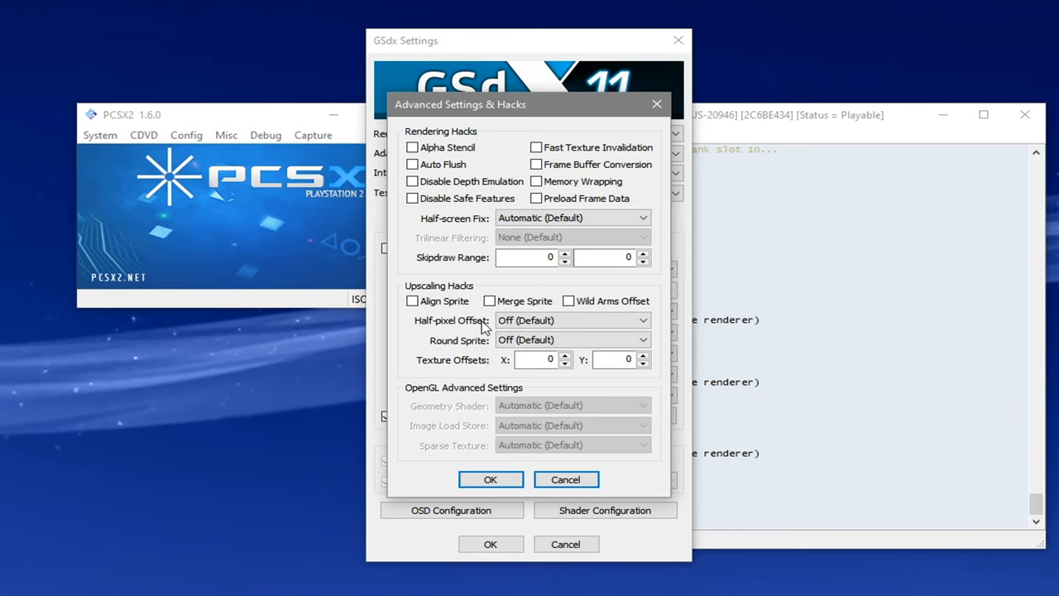
{"action": "mouse_move", "coordinate": [455, 165]}
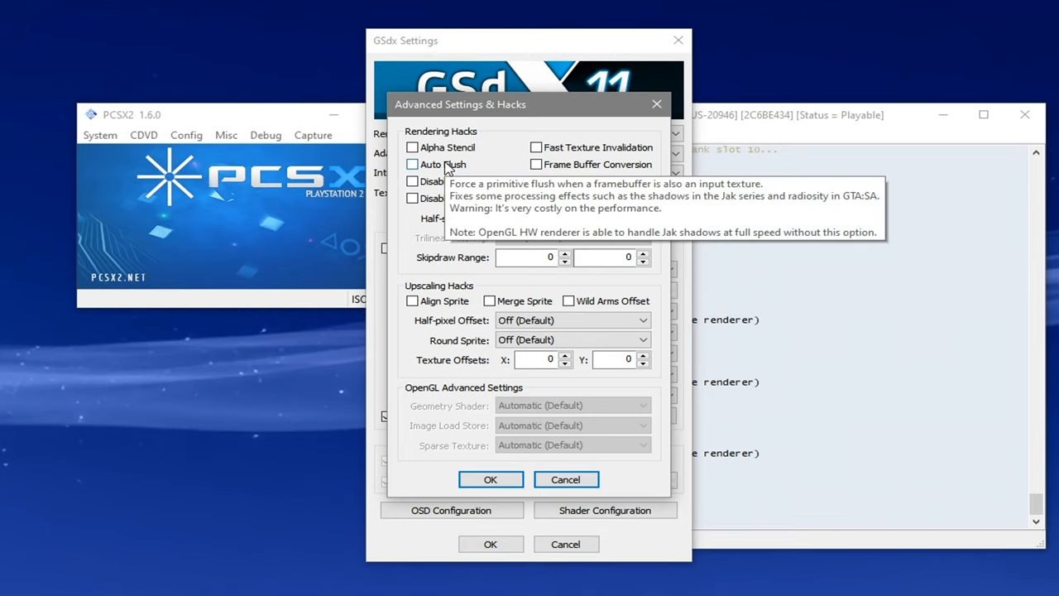
{"action": "left_click", "coordinate": [412, 164]}
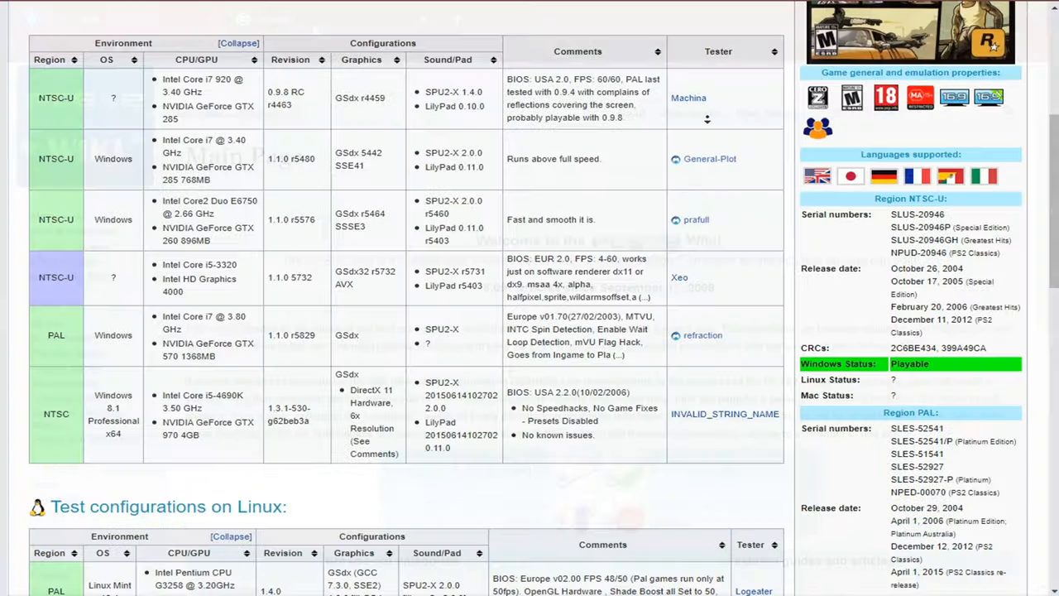
{"action": "scroll", "scroll_direction": "down", "scroll_amount": 3}
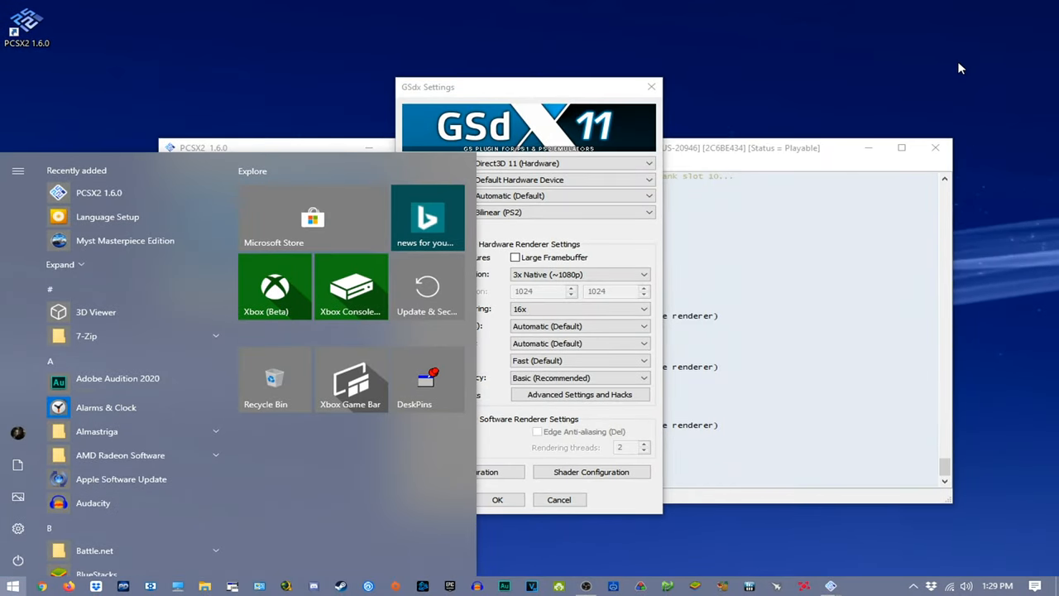
Search 'control' to reach Game Controllers, confirm the Bluetooth XINPUT controller is OK, and close it
{"action": "type", "text": "control"}
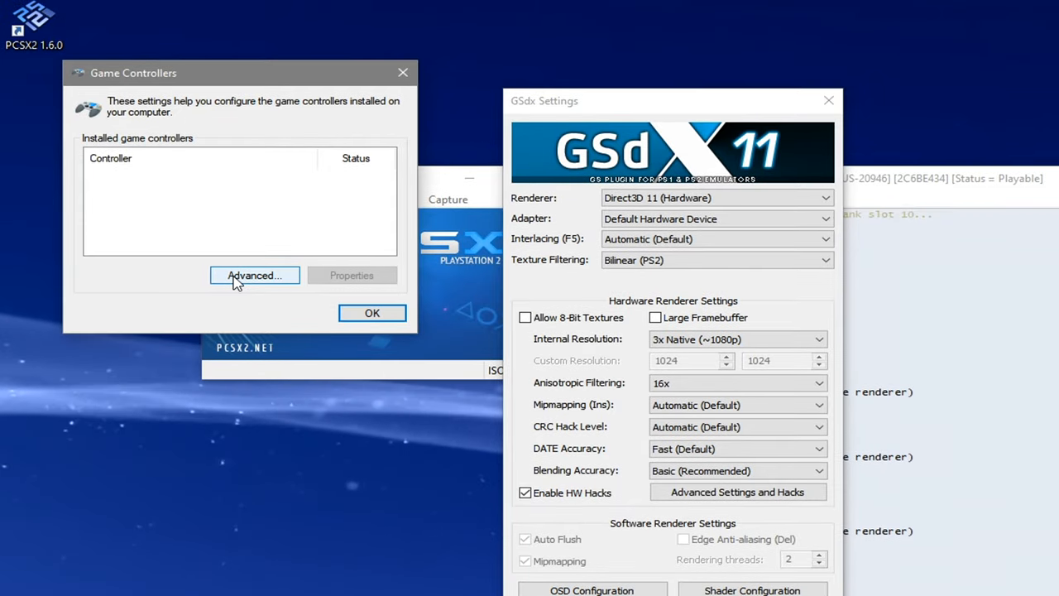
{"action": "left_click", "coordinate": [207, 175]}
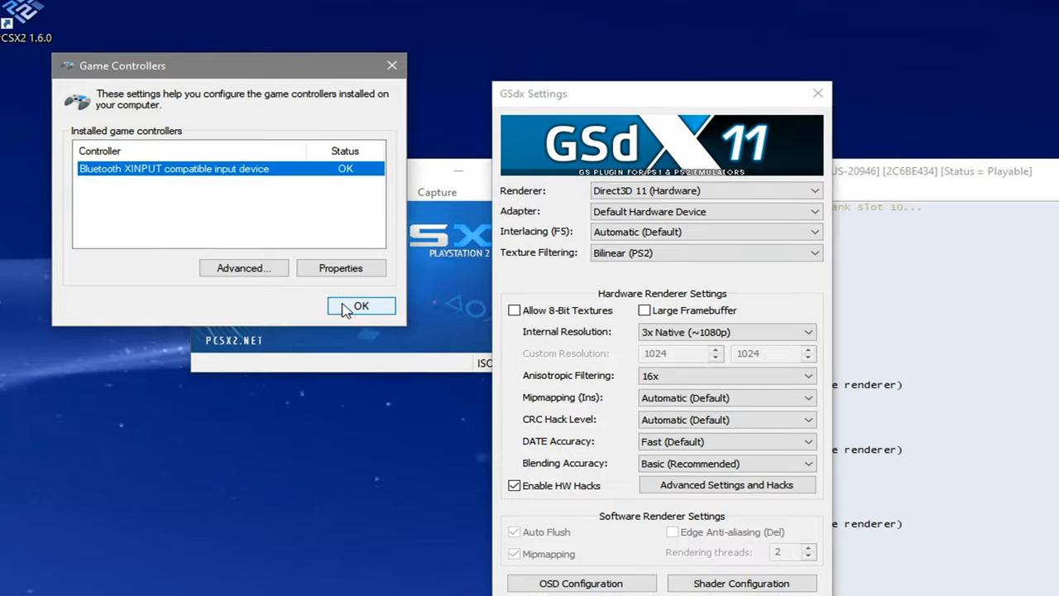
{"action": "left_click", "coordinate": [360, 306]}
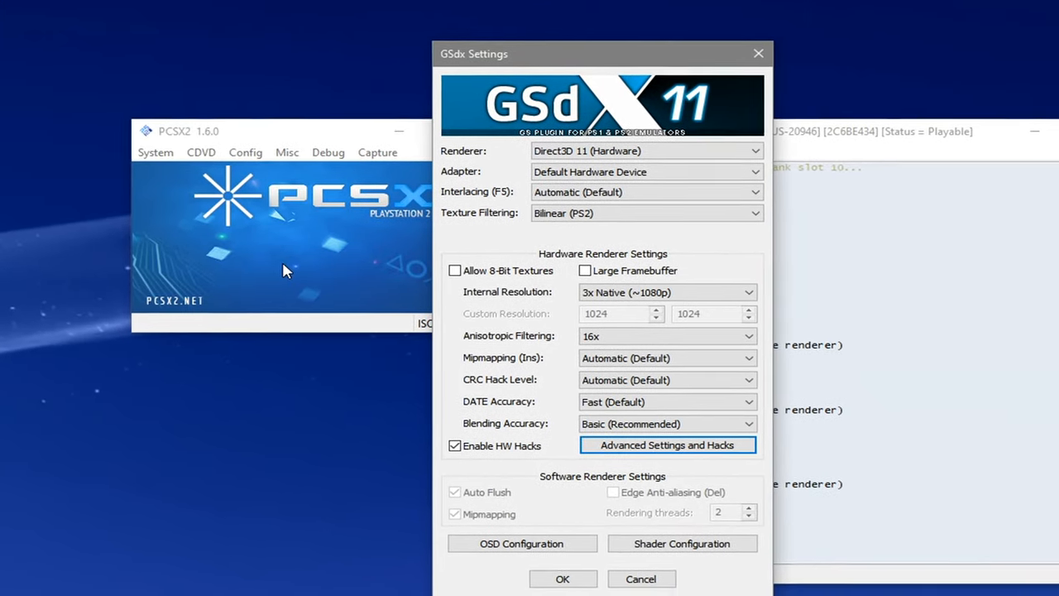
Leave GSdx and bring up the LilyPad controller plugin settings on the Pad 1 bindings
{"action": "left_click", "coordinate": [562, 579]}
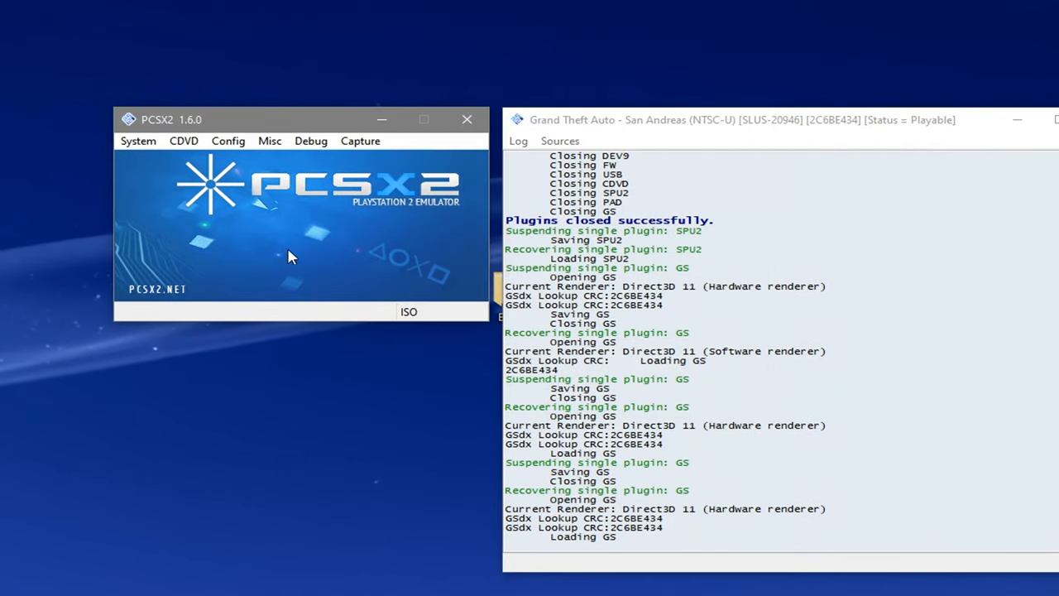
{"action": "left_click", "coordinate": [228, 139]}
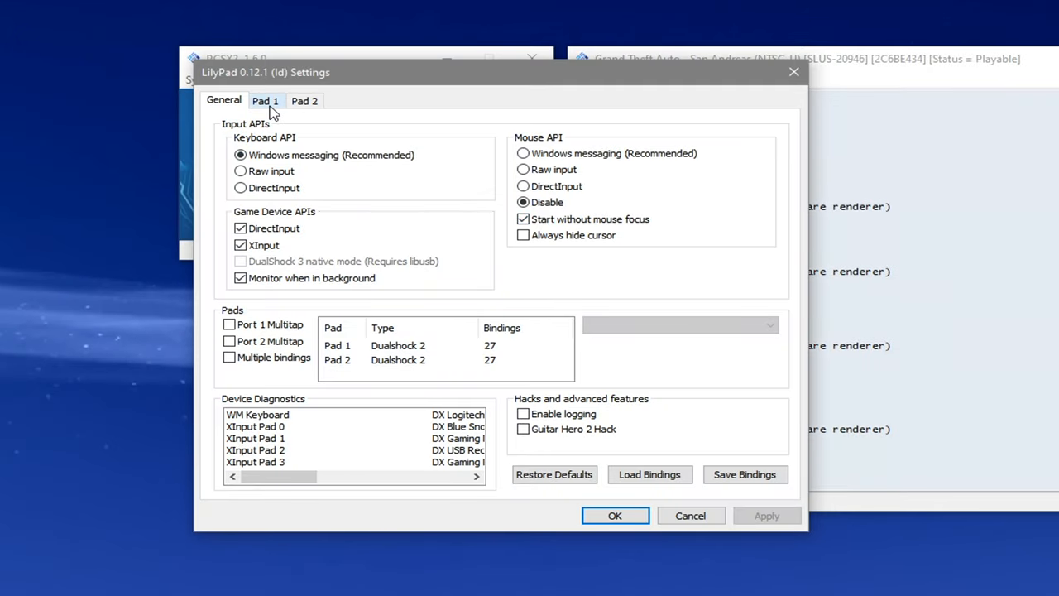
{"action": "left_click", "coordinate": [265, 101]}
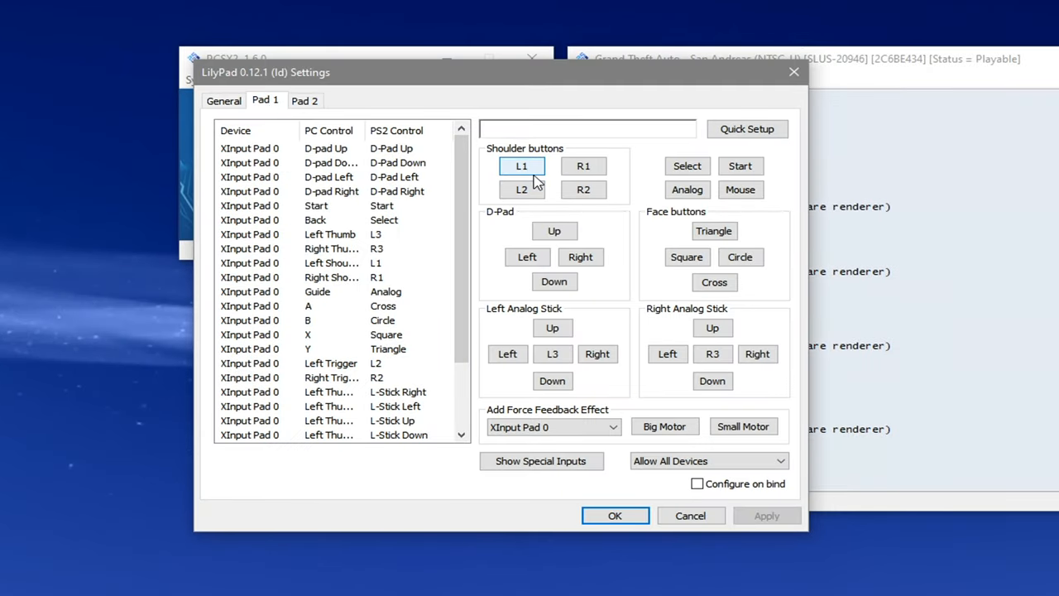
Bind Pad 1's L1, R1, R2 and D-pad Right to the XInput controller's buttons
{"action": "left_click", "coordinate": [523, 166]}
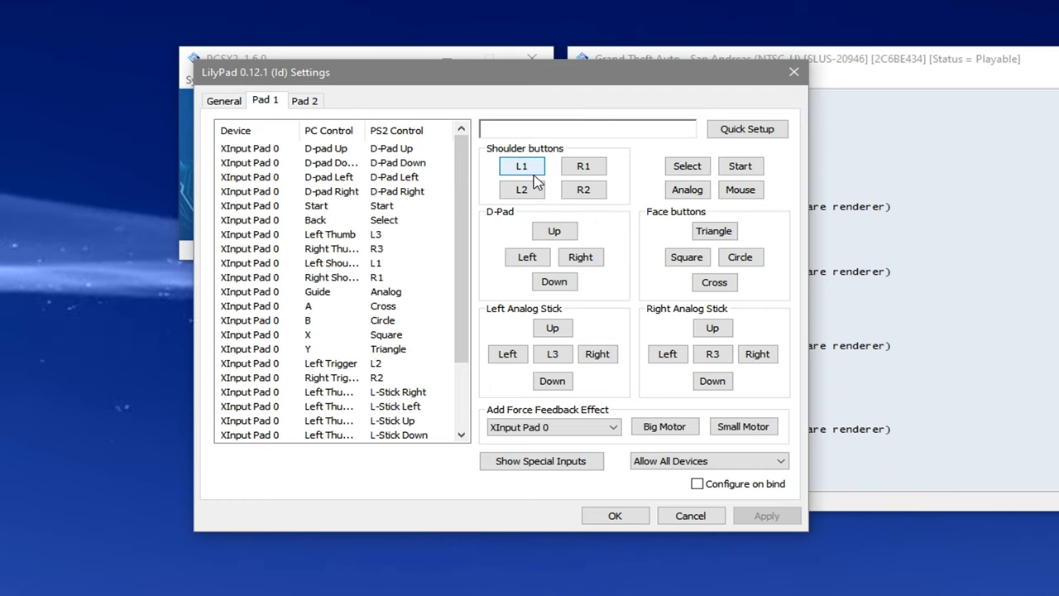
{"action": "left_click", "coordinate": [582, 188]}
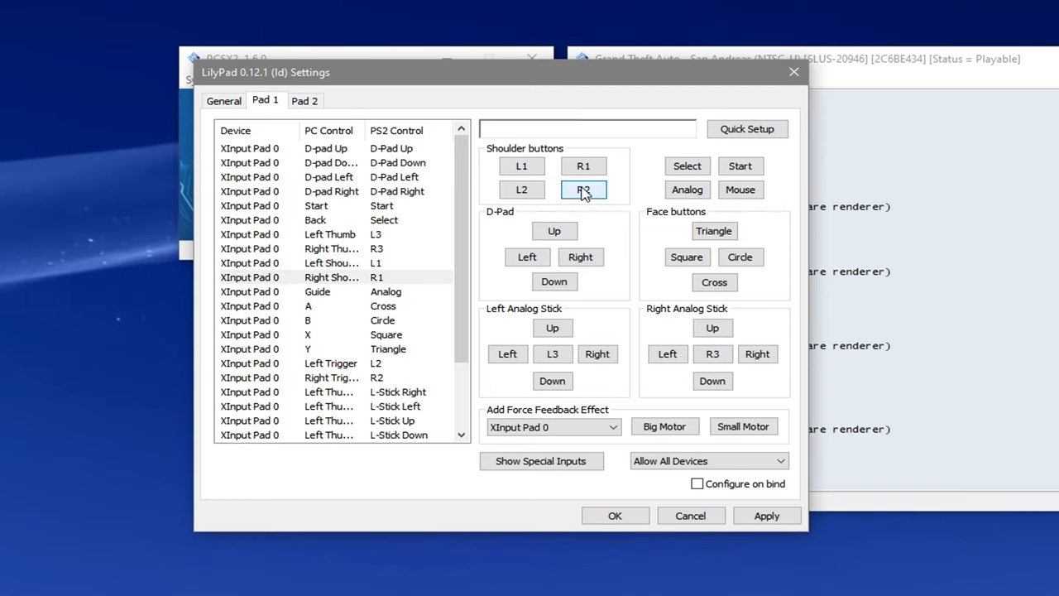
{"action": "left_click", "coordinate": [581, 257]}
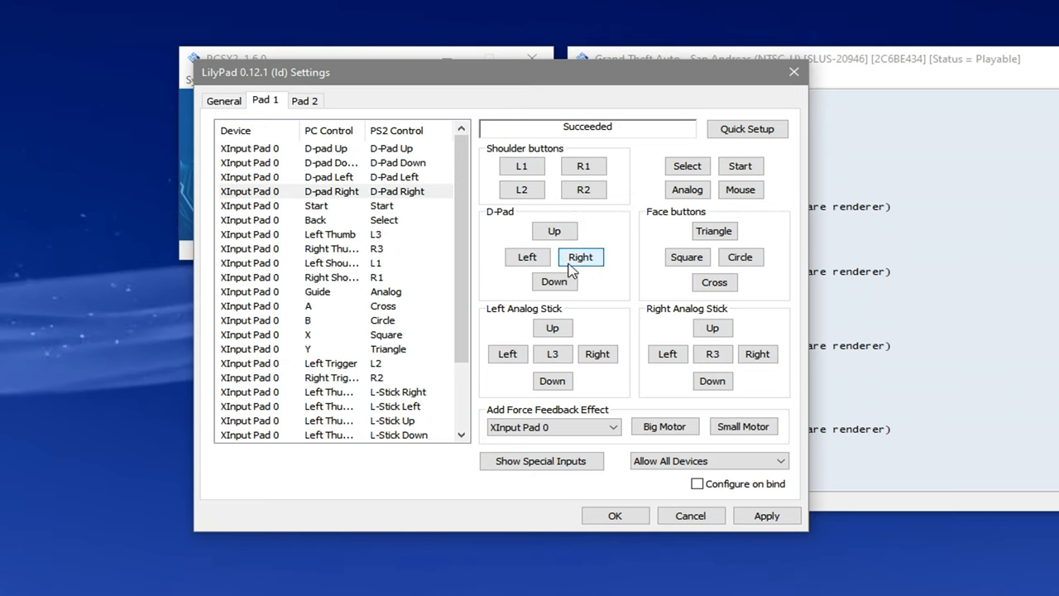
{"action": "left_click", "coordinate": [553, 380]}
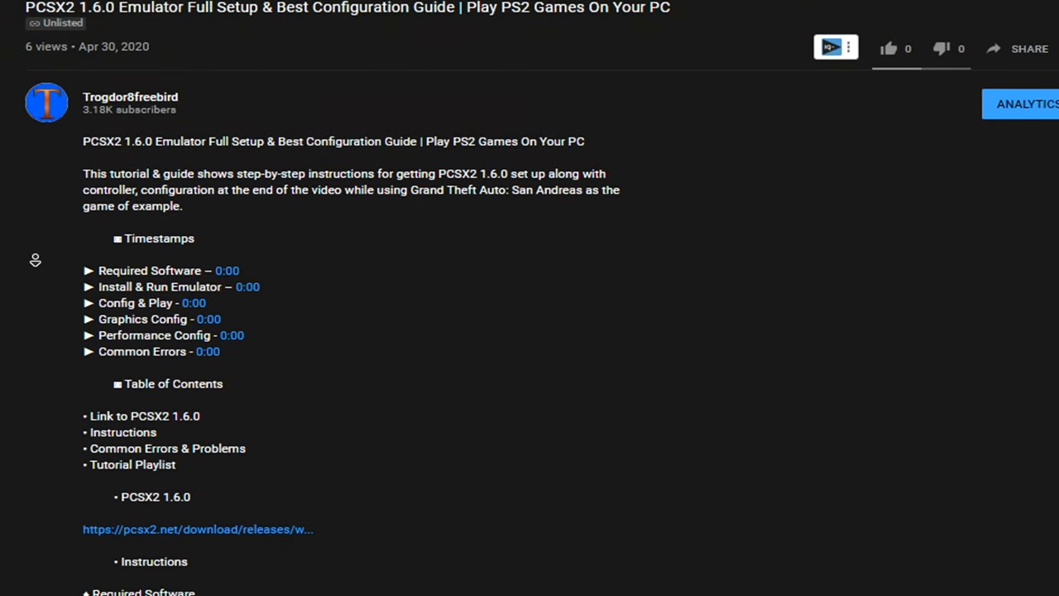
{"action": "scroll", "scroll_direction": "down", "scroll_amount": 3}
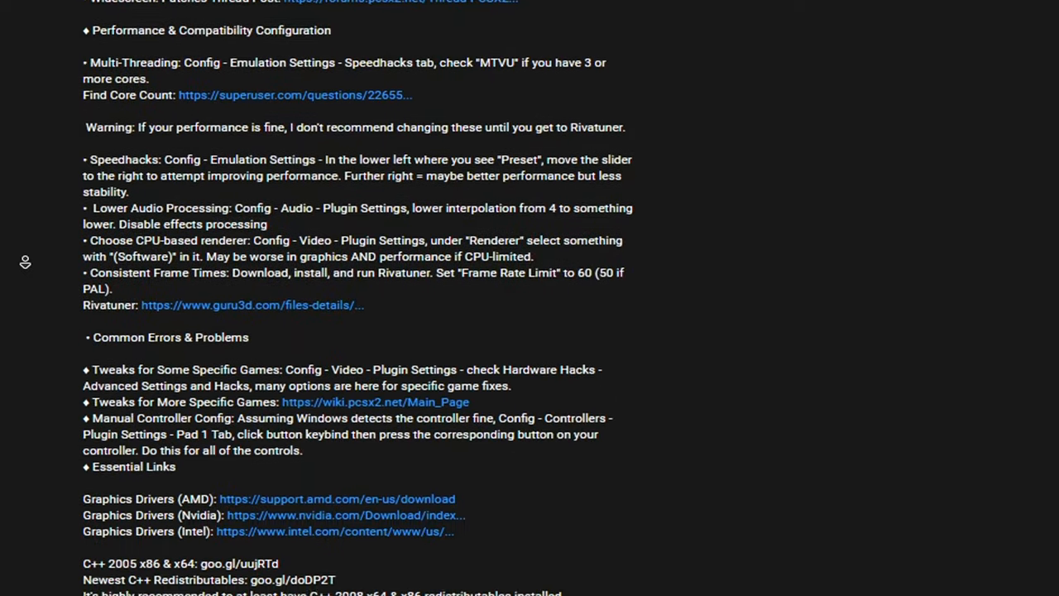
{"action": "scroll", "scroll_direction": "down", "scroll_amount": 3}
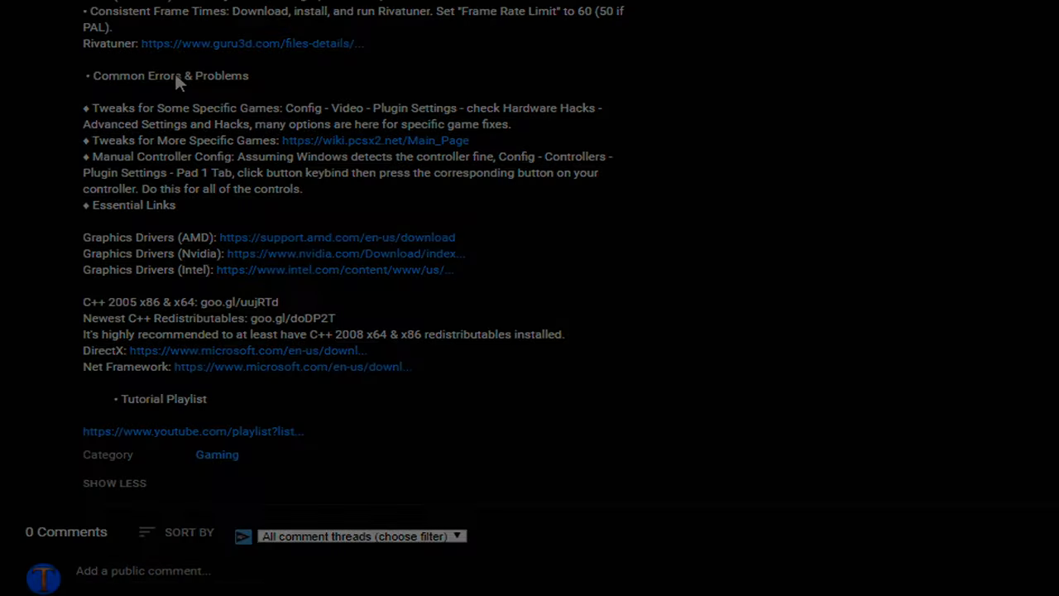